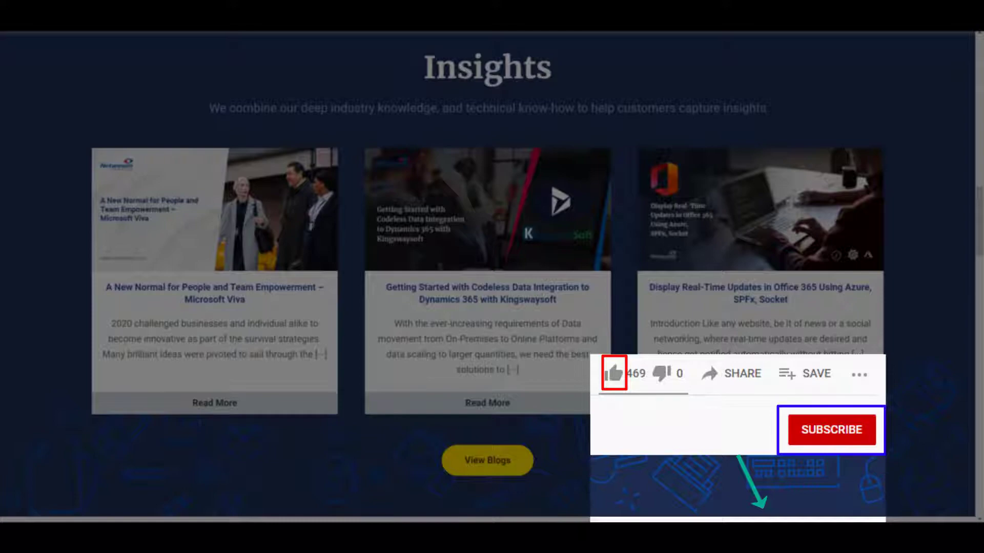
- Advance from the Netwoven Insights page to the 'Reporting for Microsoft Dynamics 365' slide
left_click(830, 430)
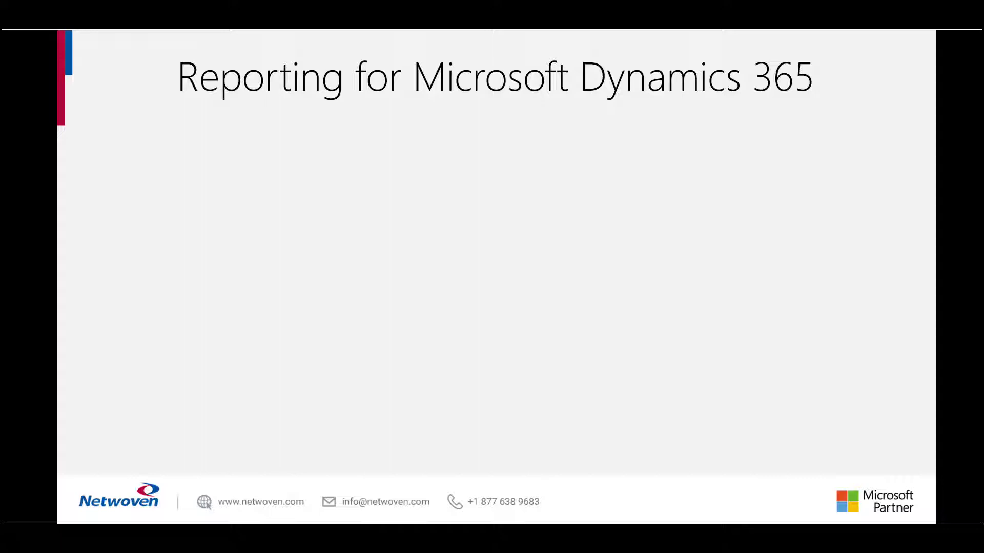
- Move past the title slide to the Dynamics 365 Sales Hub Sales Dashboard
left_click(431, 358)
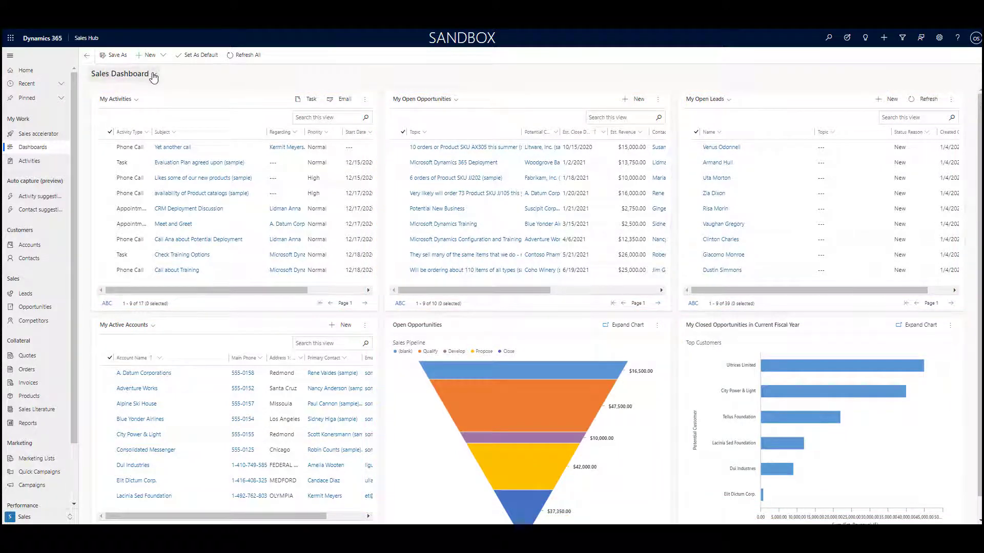
- Choose Sales Performance Dashboard from the System Dashboards list
left_click(153, 73)
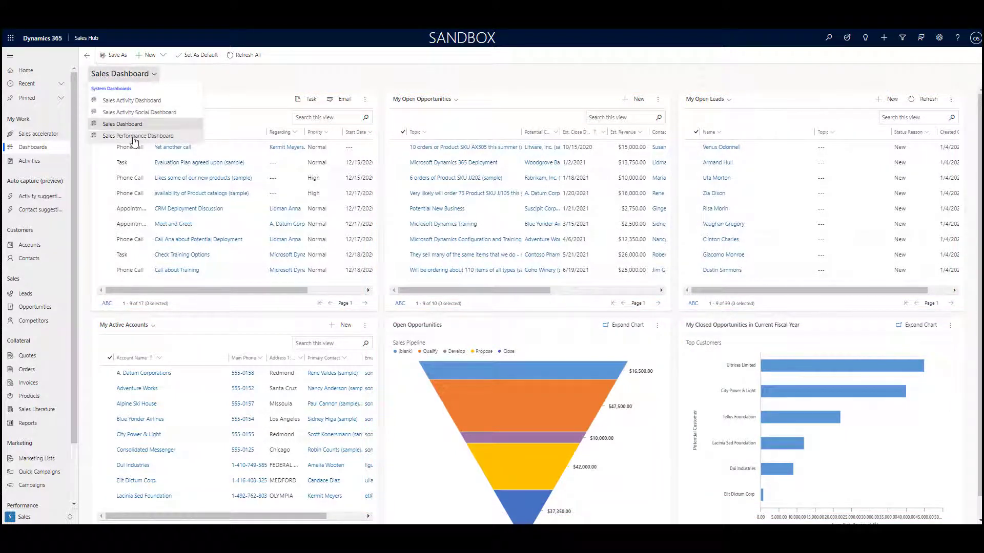
left_click(140, 136)
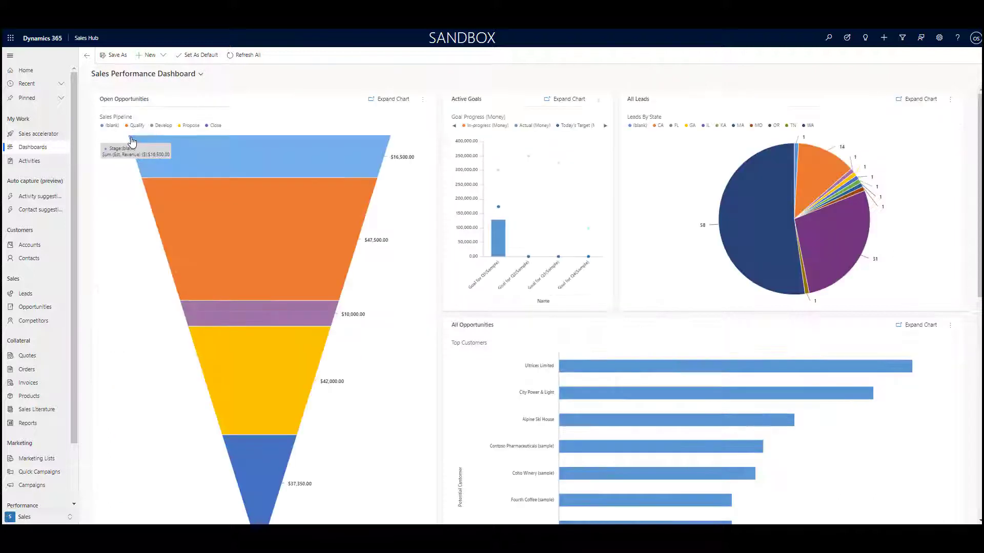
mouse_move(599, 384)
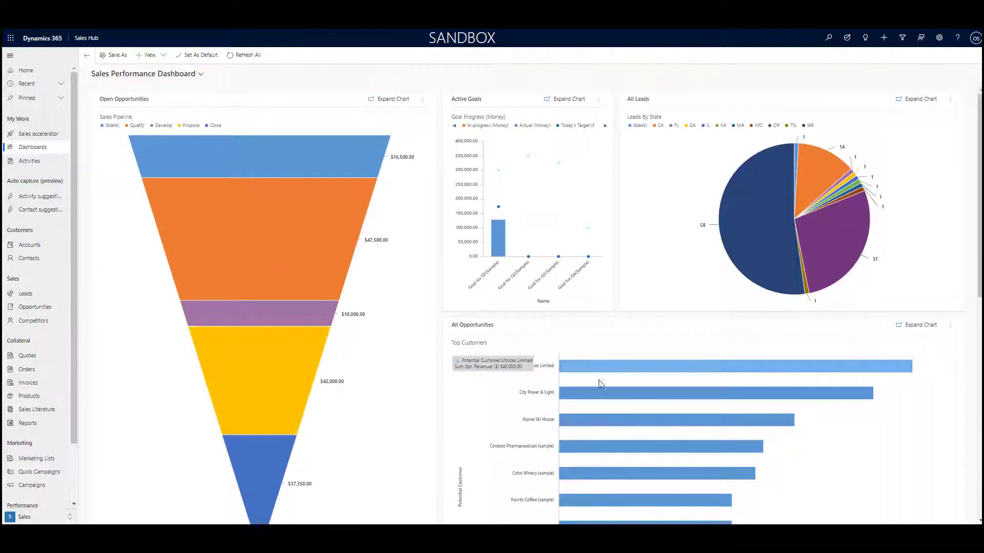
mouse_move(595, 417)
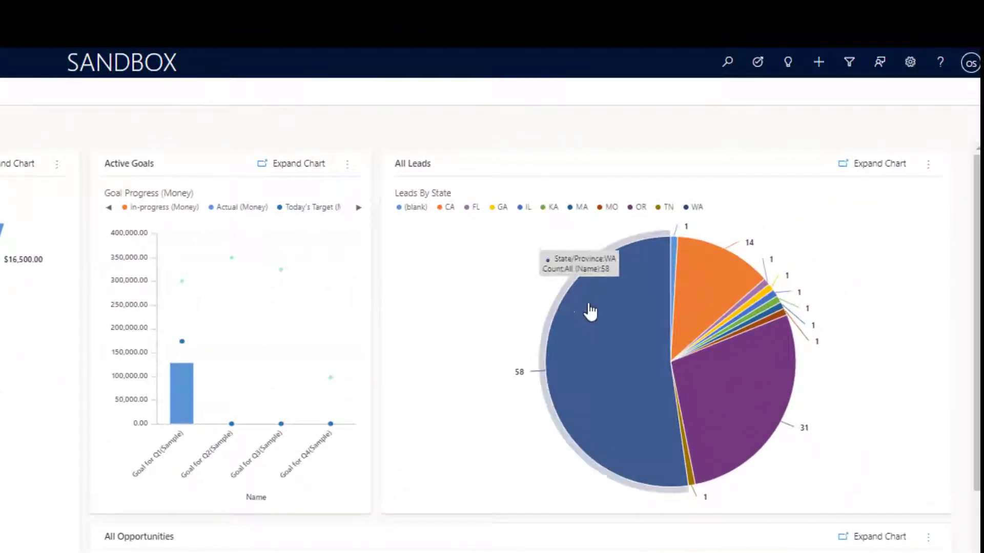
mouse_move(604, 347)
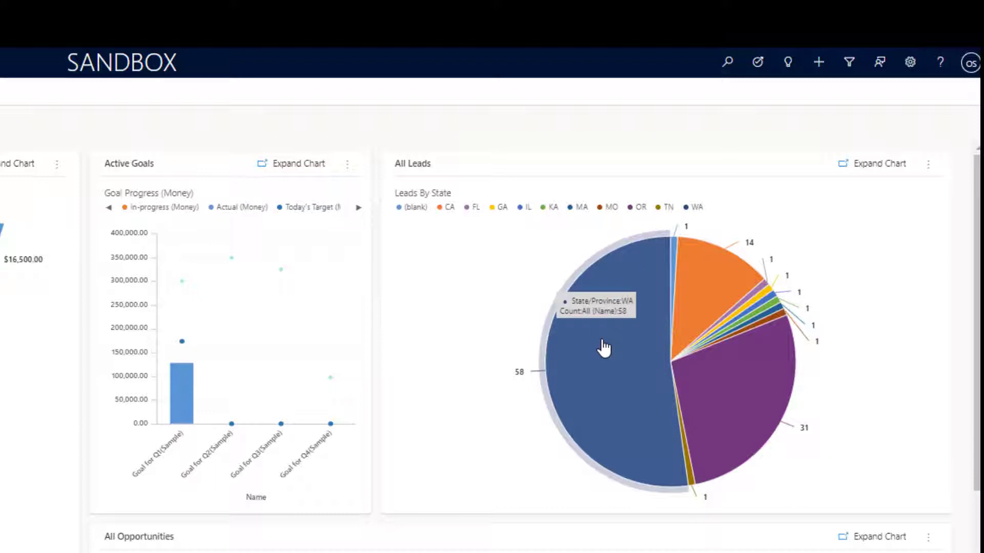
- Drill the WA leads slice down by City as a column chart
left_click(602, 345)
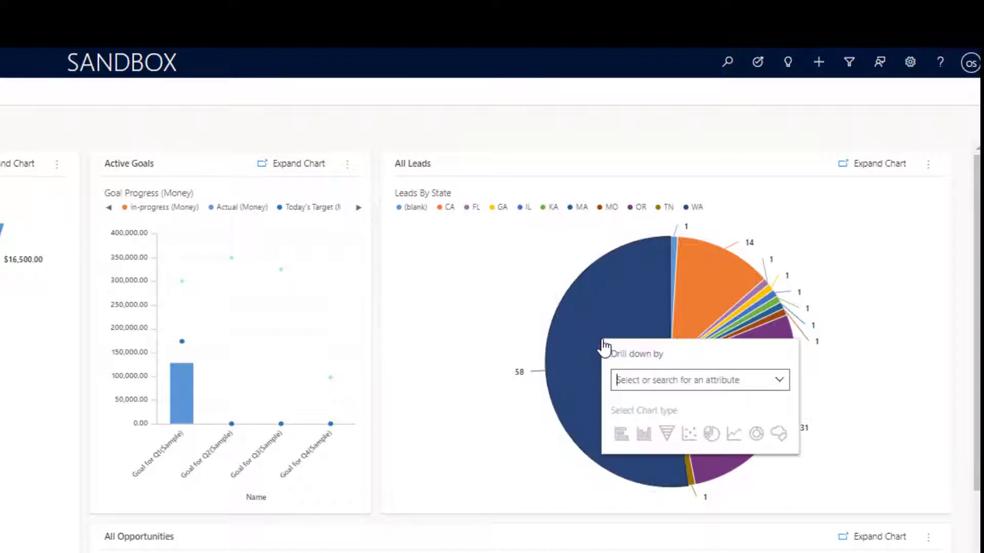
left_click(780, 379)
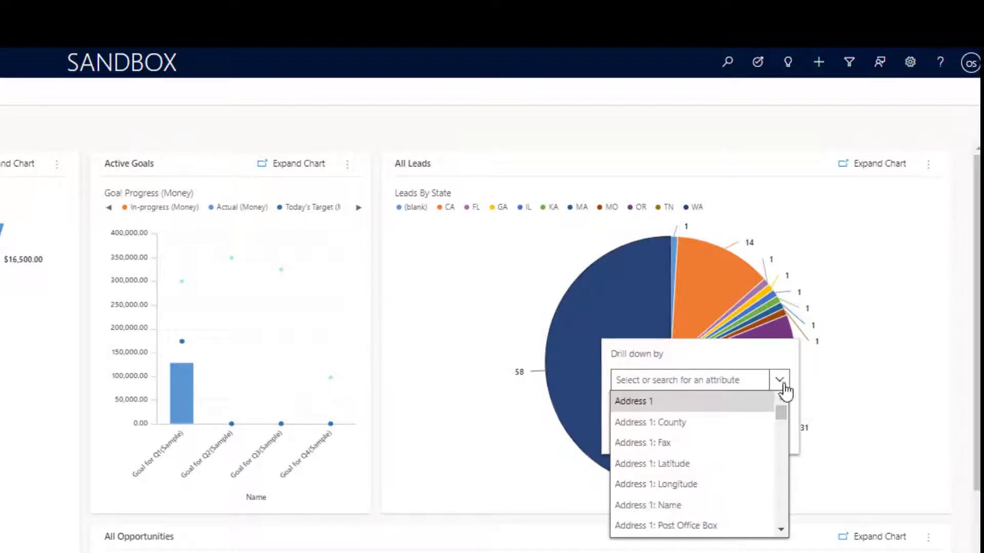
scroll("down", 3)
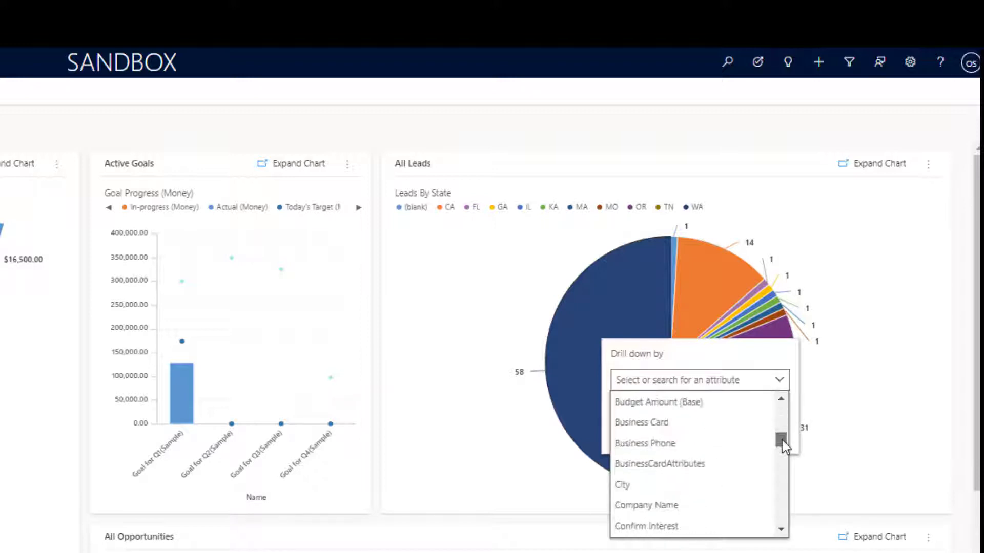
left_click(621, 485)
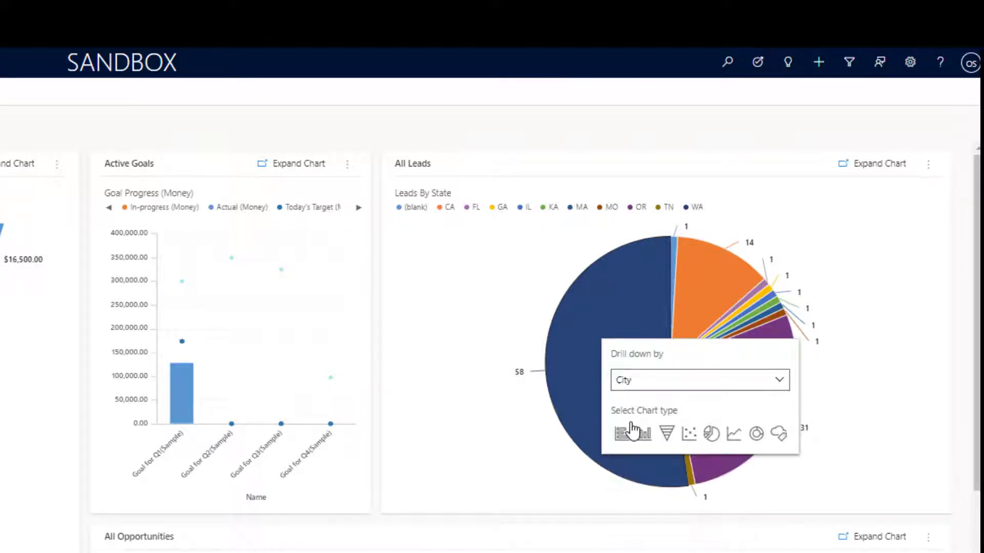
left_click(632, 433)
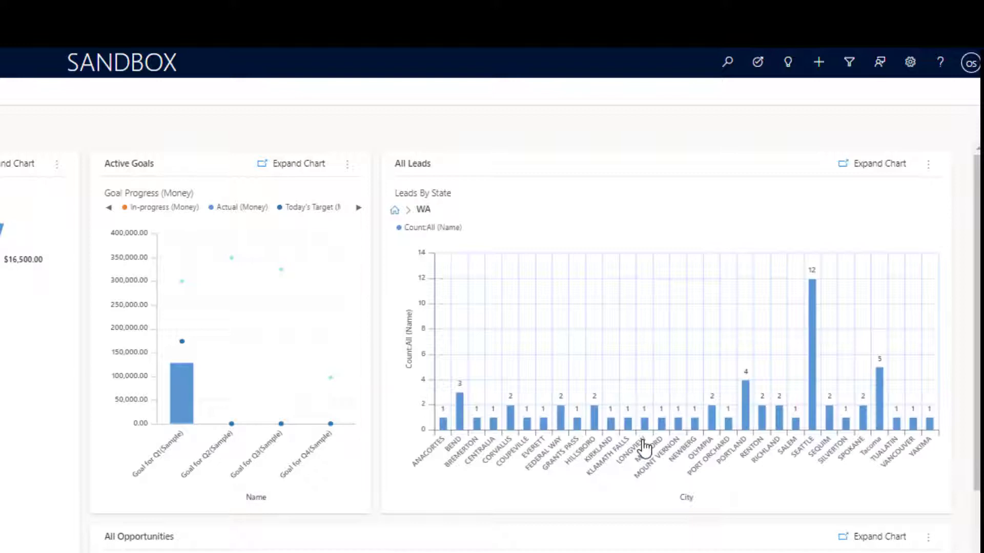
mouse_move(633, 424)
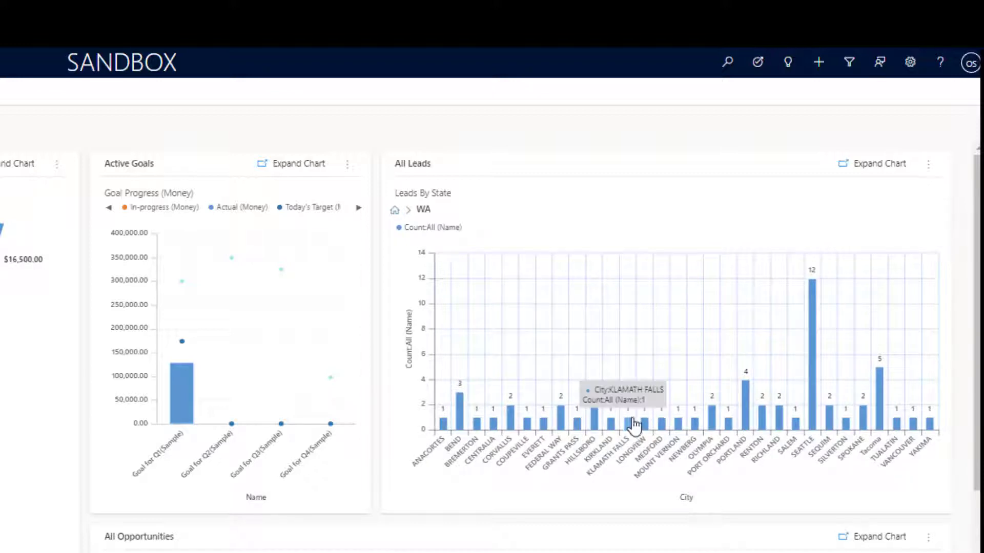
mouse_move(809, 306)
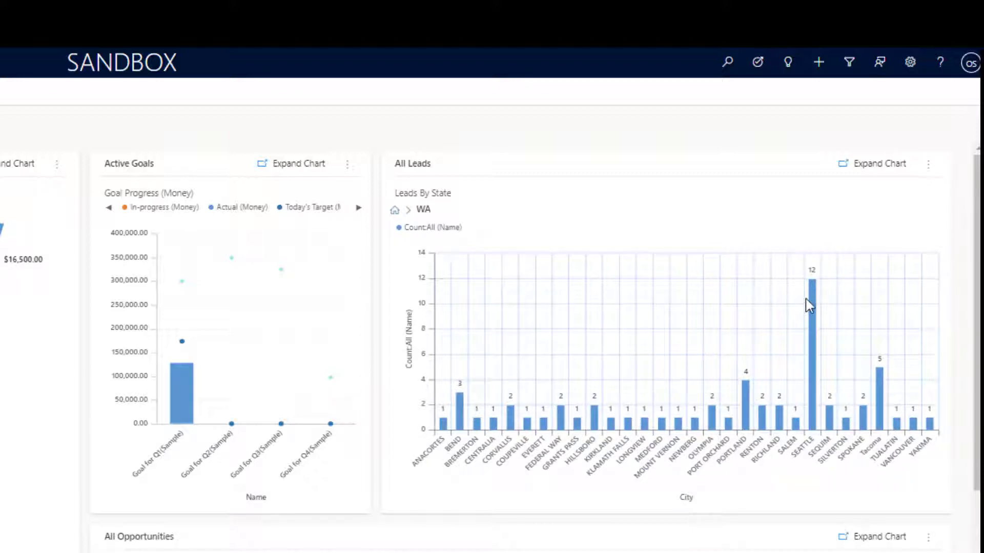
- Drill the SEATTLE bar down by Lead Source as a column chart
left_click(811, 288)
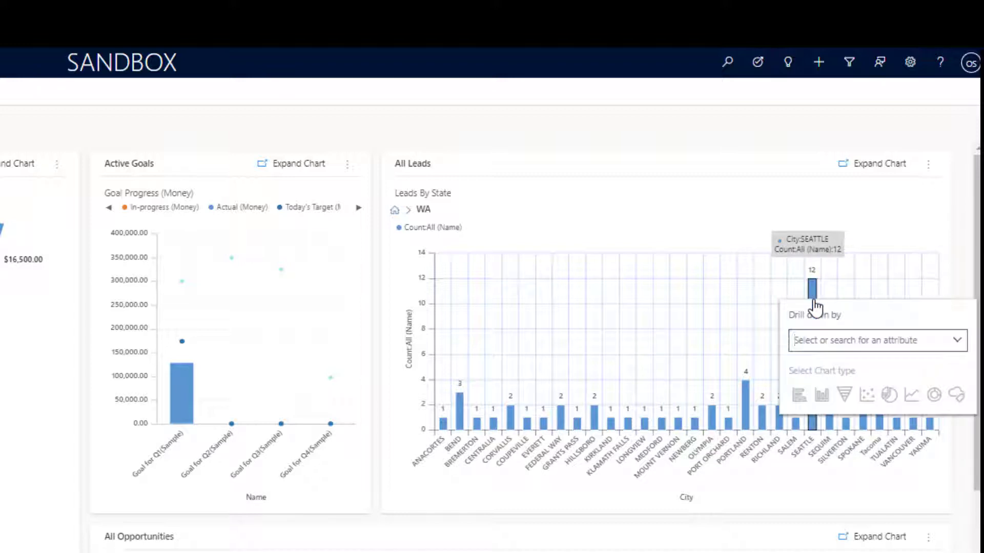
left_click(875, 340)
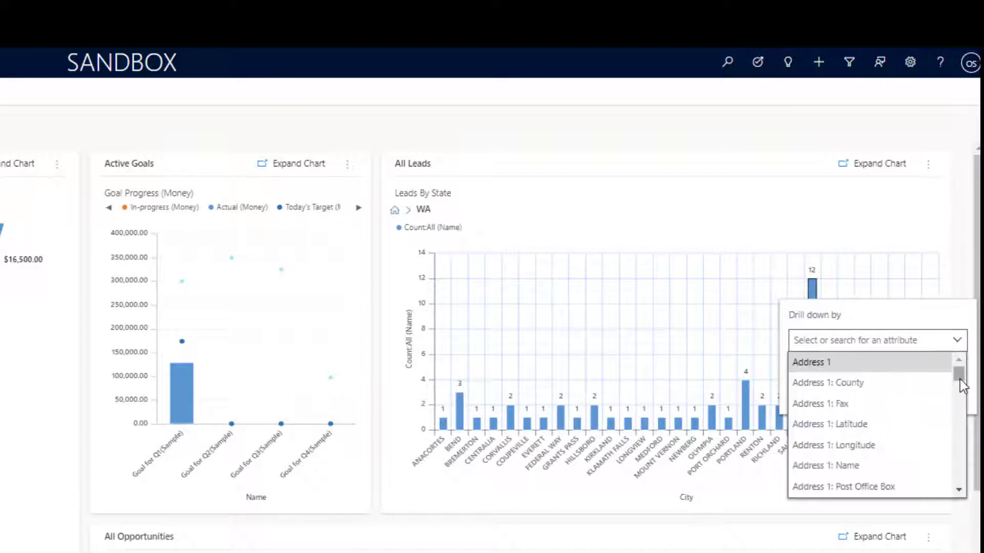
scroll("down", 3)
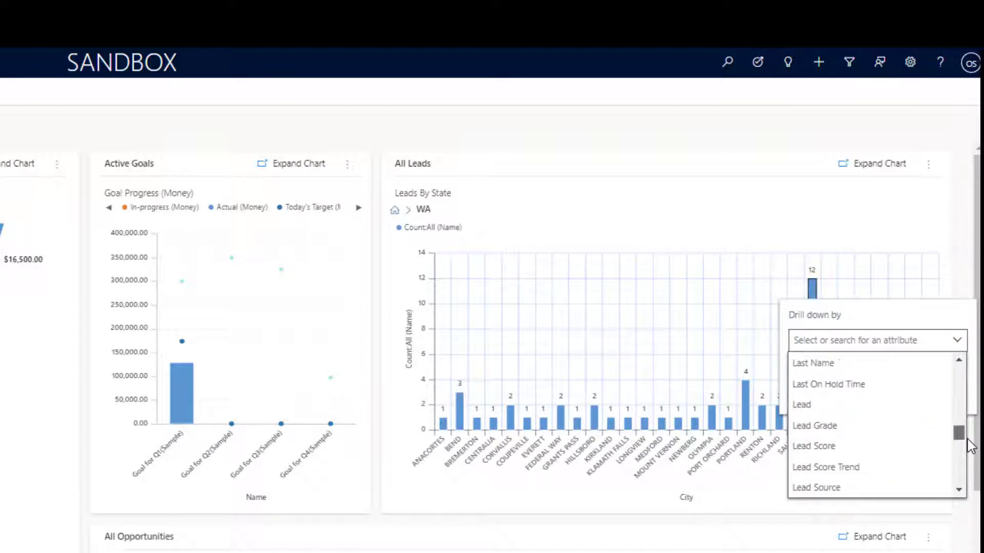
left_click(815, 487)
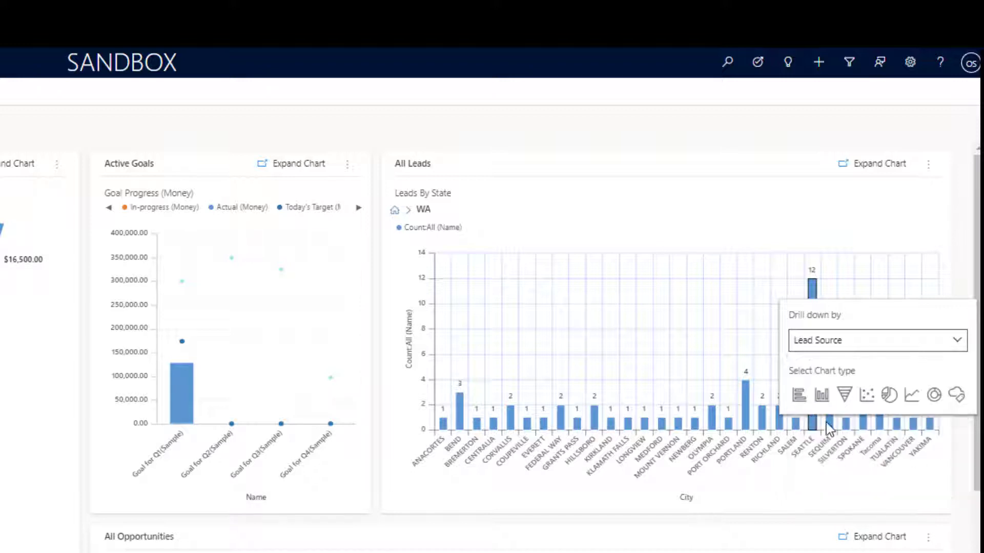
left_click(811, 295)
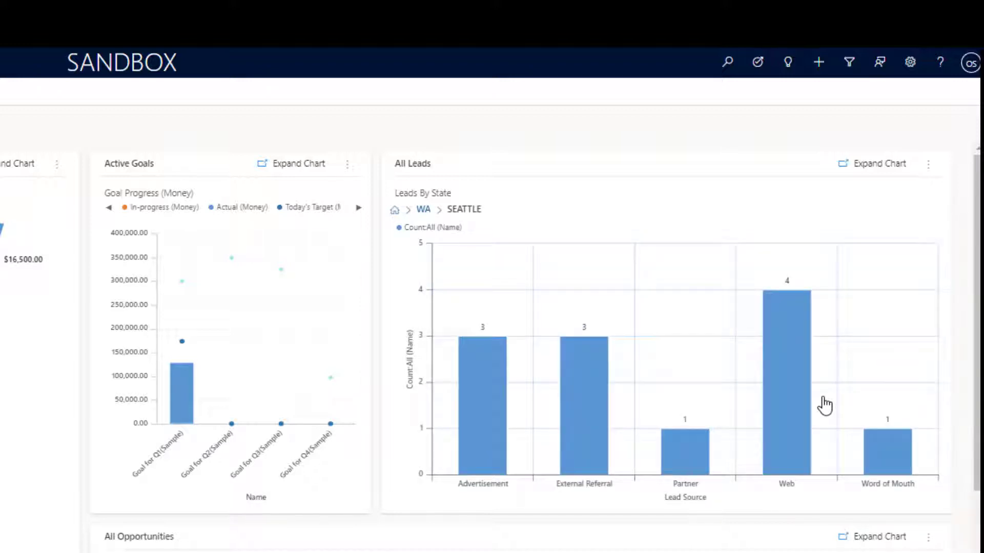
mouse_move(823, 403)
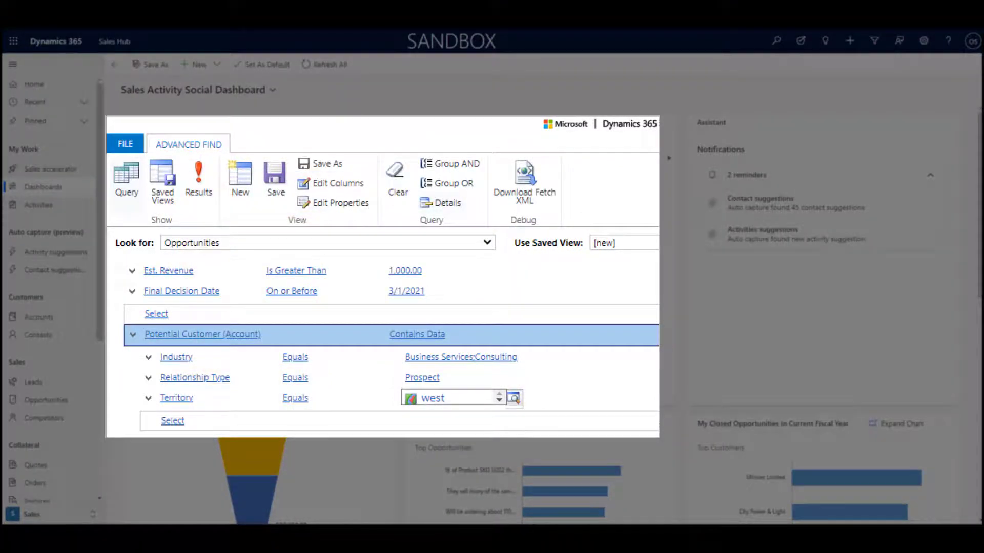
- Show the ten matching west-territory opportunities in Advanced Find, then close the results window
left_click(198, 179)
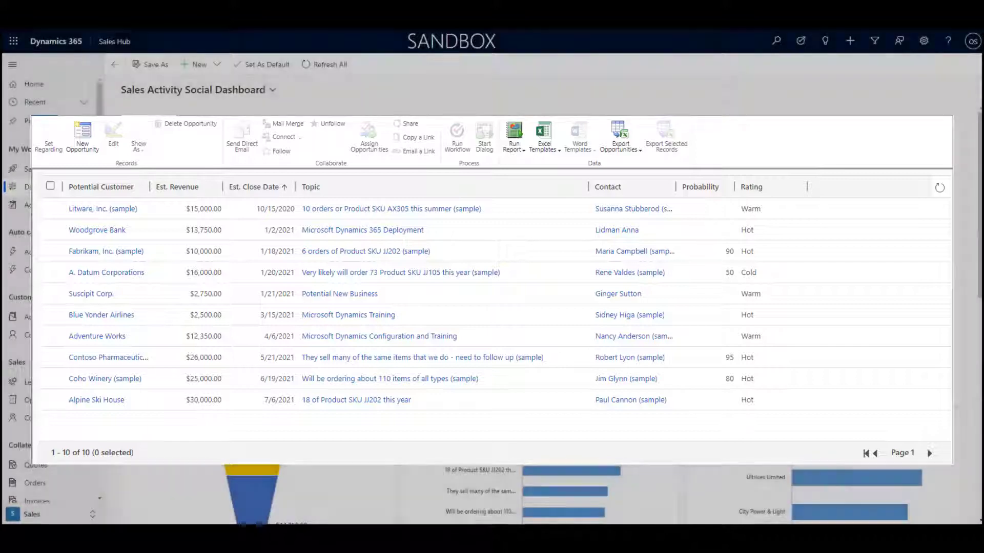
left_click(115, 64)
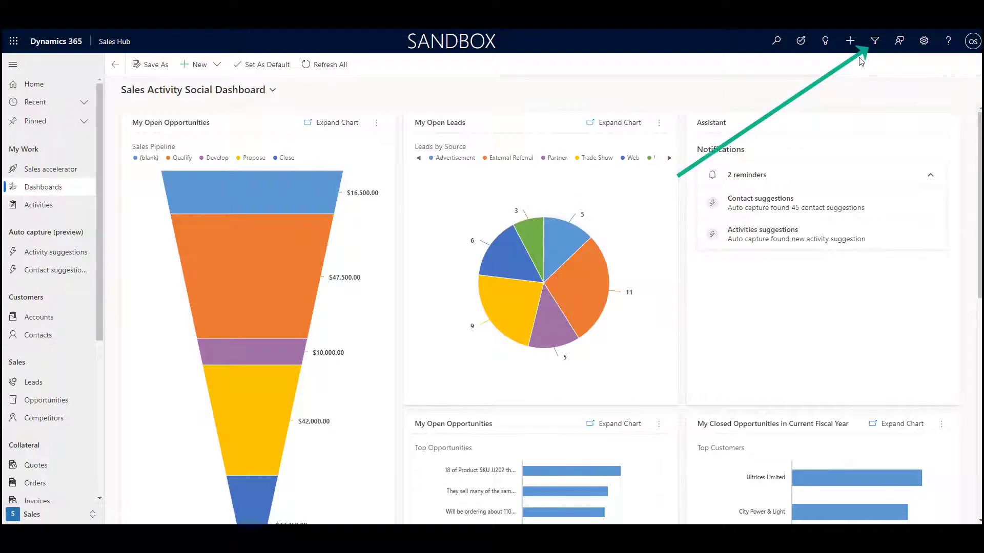
- Start an Advanced Find search on Leads records
left_click(874, 41)
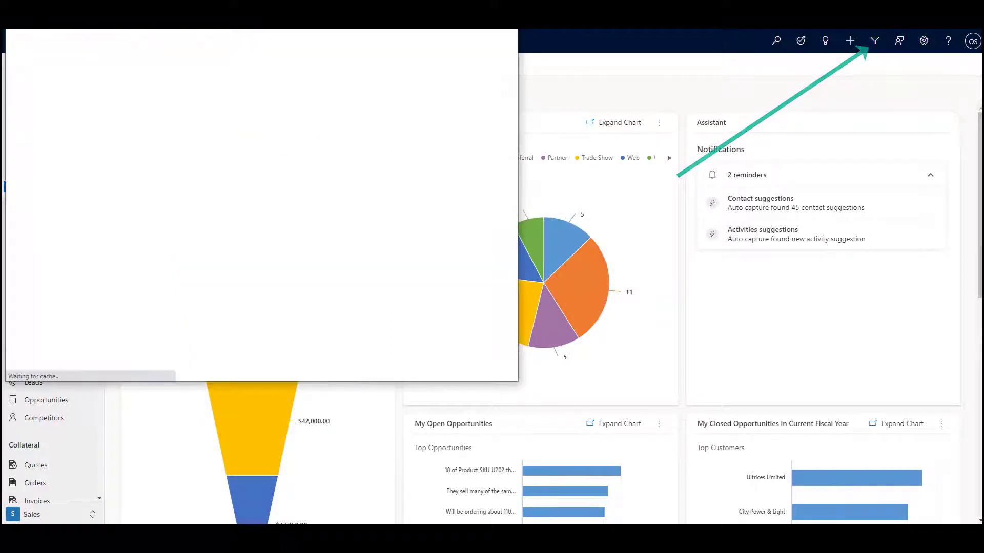
left_click(874, 41)
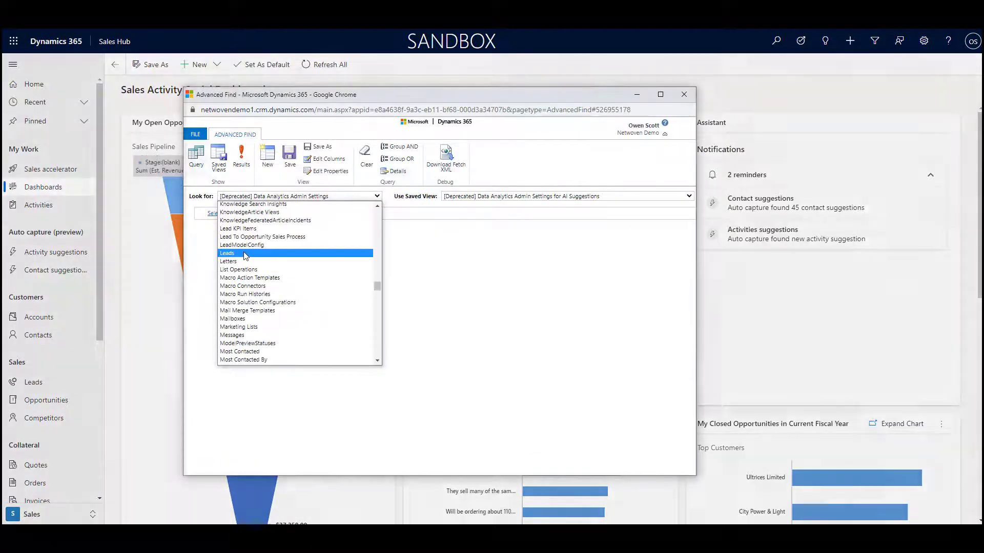
left_click(227, 252)
type("Seattl")
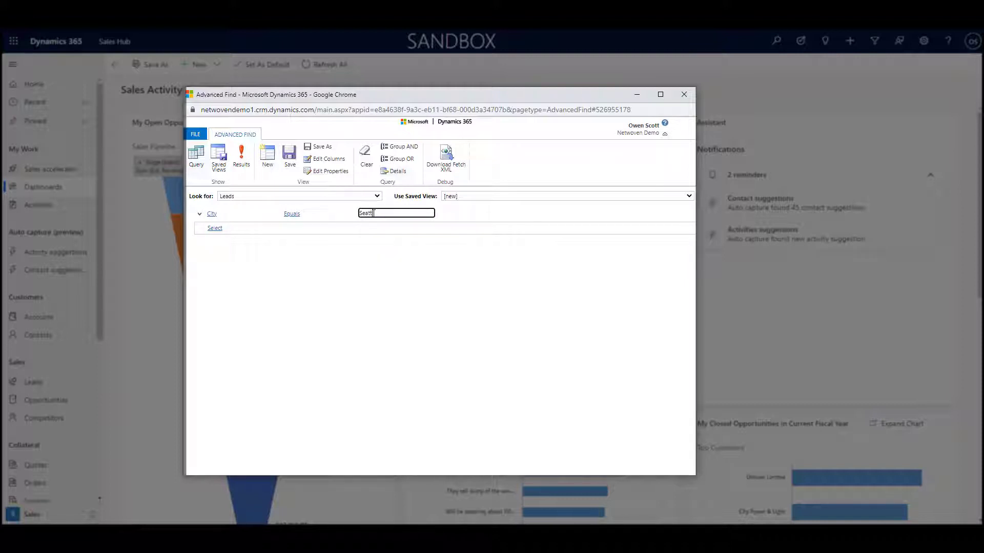
- Add a Lead Source condition with Partner and Web selected
left_click(215, 227)
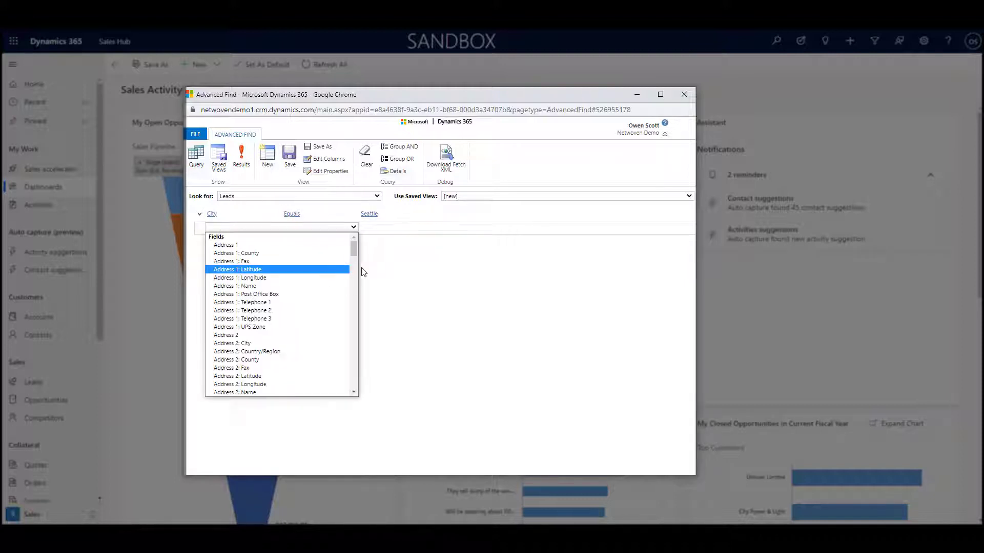
scroll("down", 3)
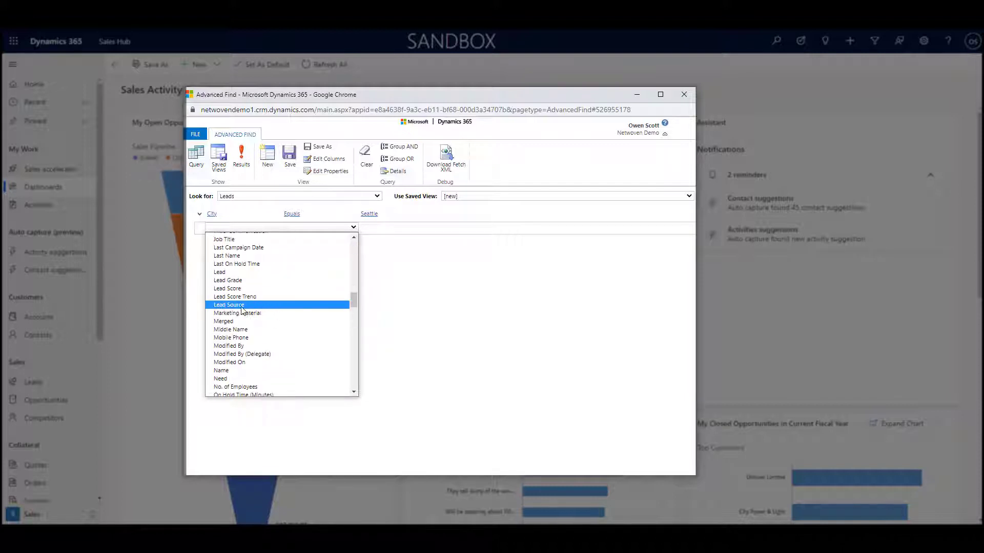
left_click(229, 305)
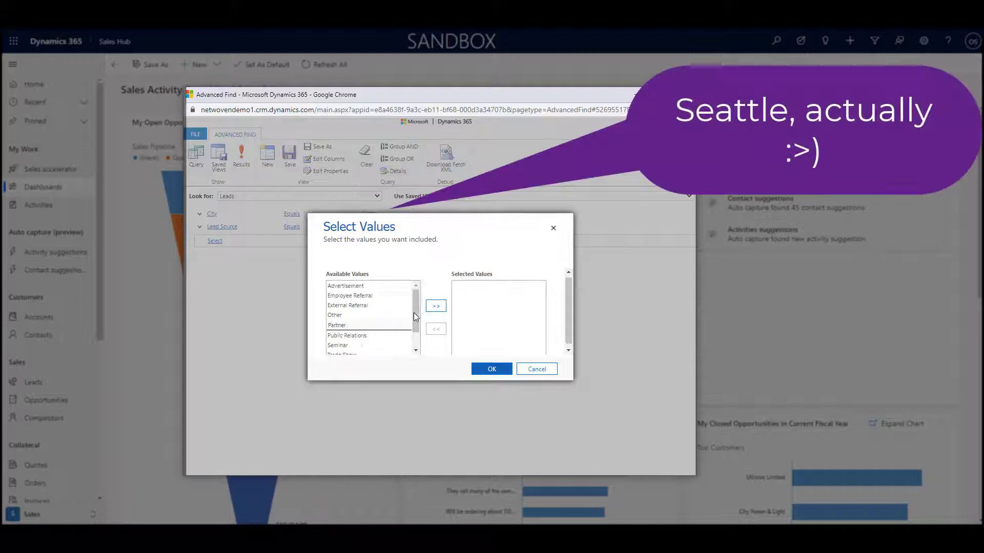
left_click(435, 305)
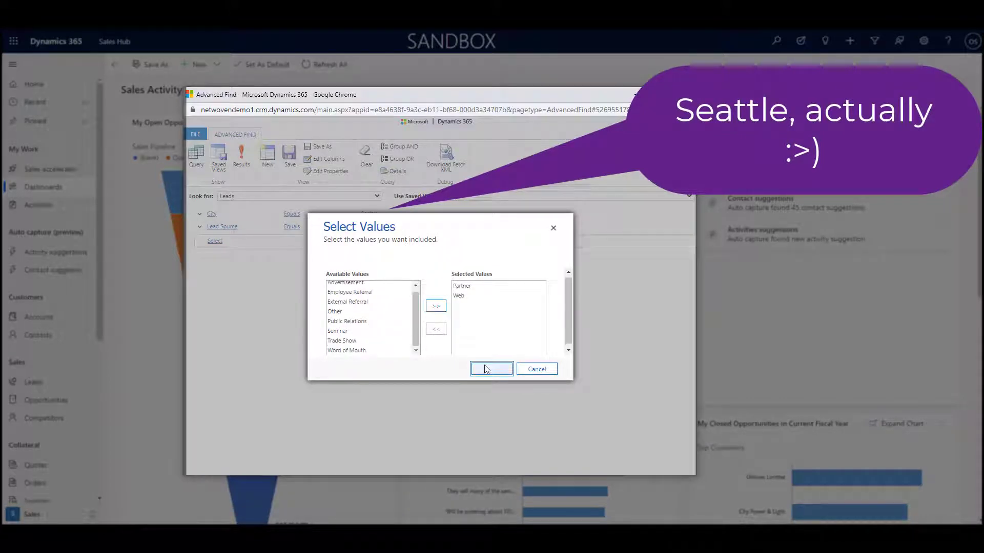
left_click(490, 368)
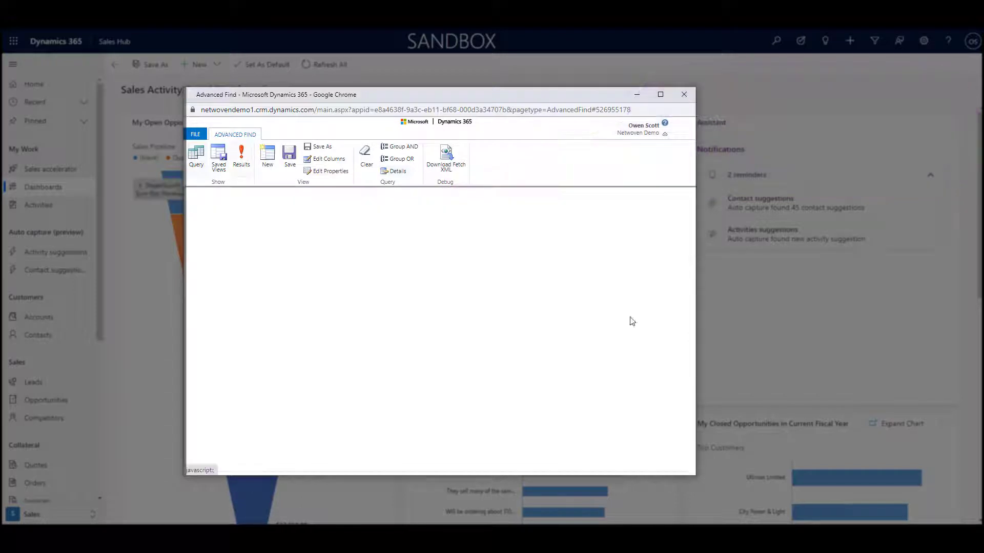
- Add Email, Job Title and Lead Source columns to the query view
left_click(241, 157)
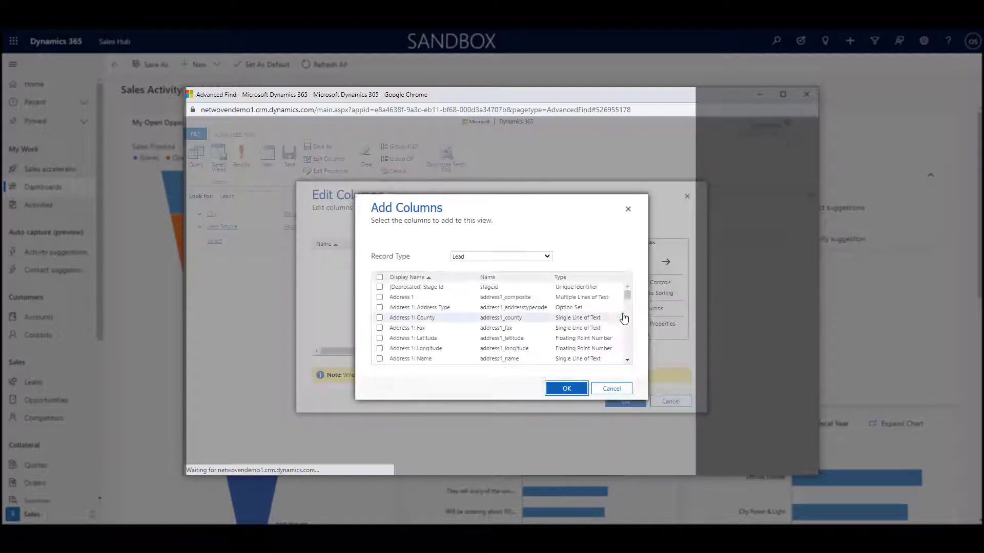
left_click(396, 302)
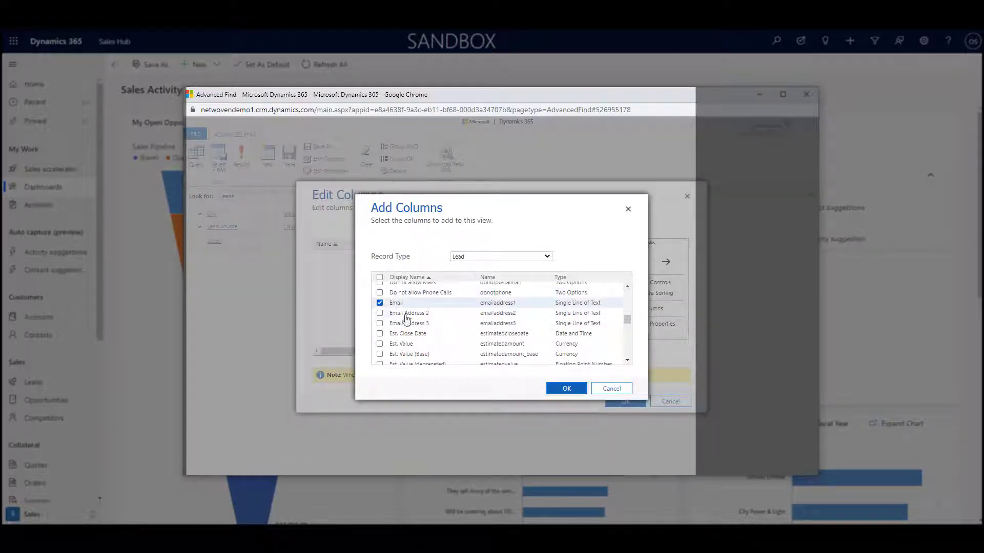
scroll("down", 3)
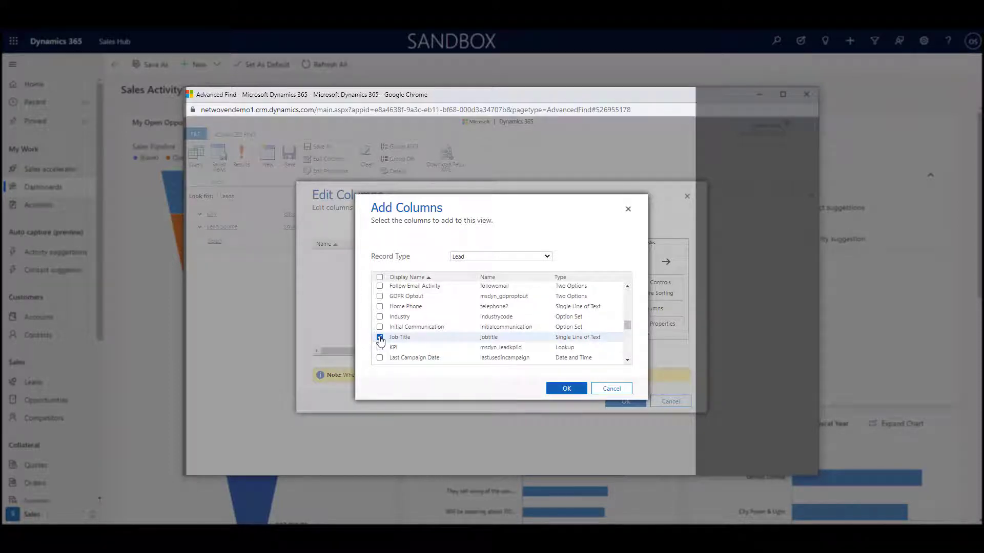
scroll("down", 3)
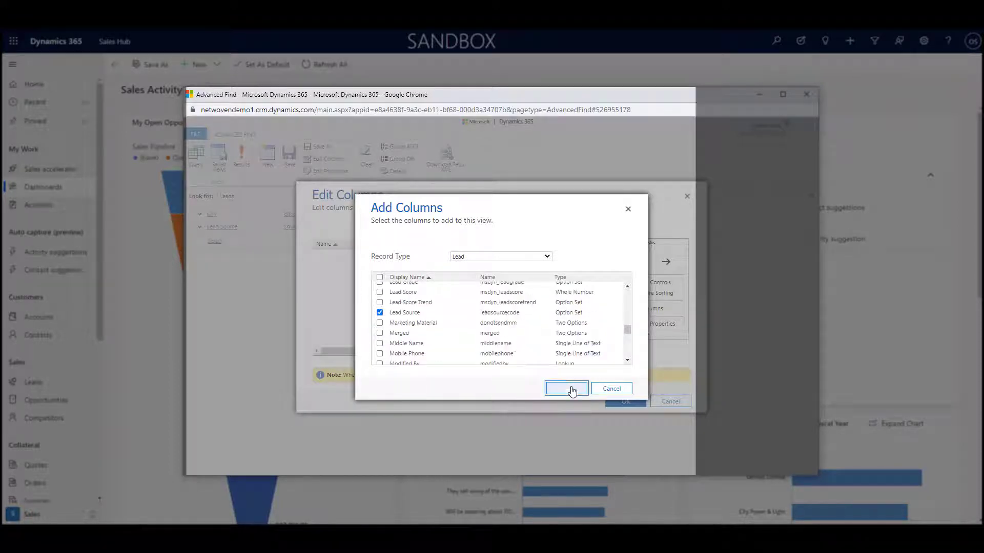
left_click(565, 388)
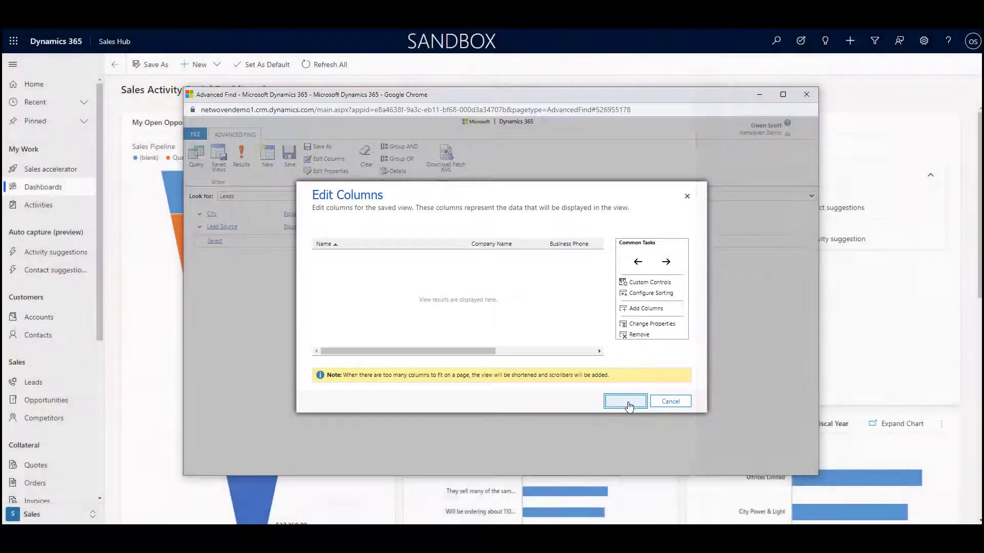
left_click(625, 401)
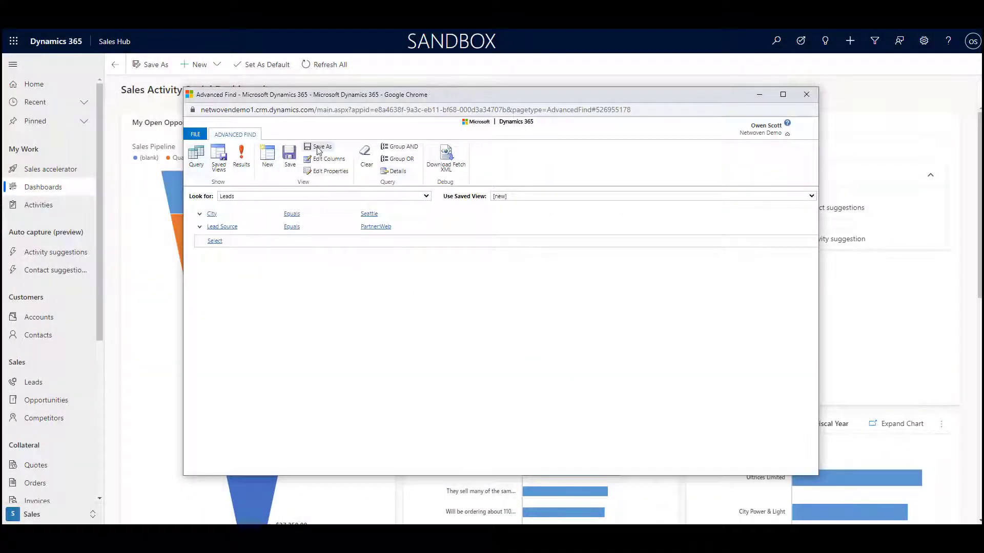
- Save the query as the view 'Partner and Web from Seattle'
left_click(322, 147)
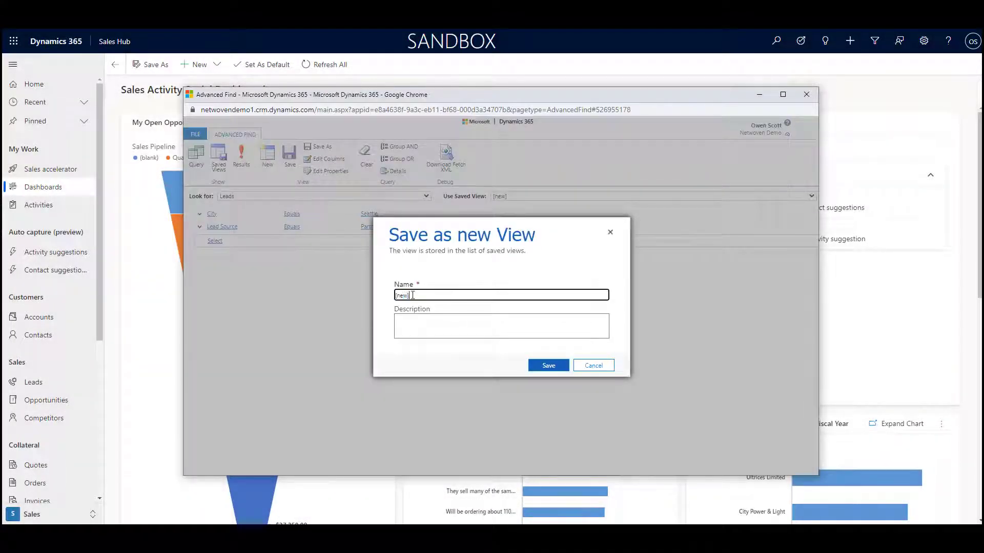
type("Partner and Web from Seattle")
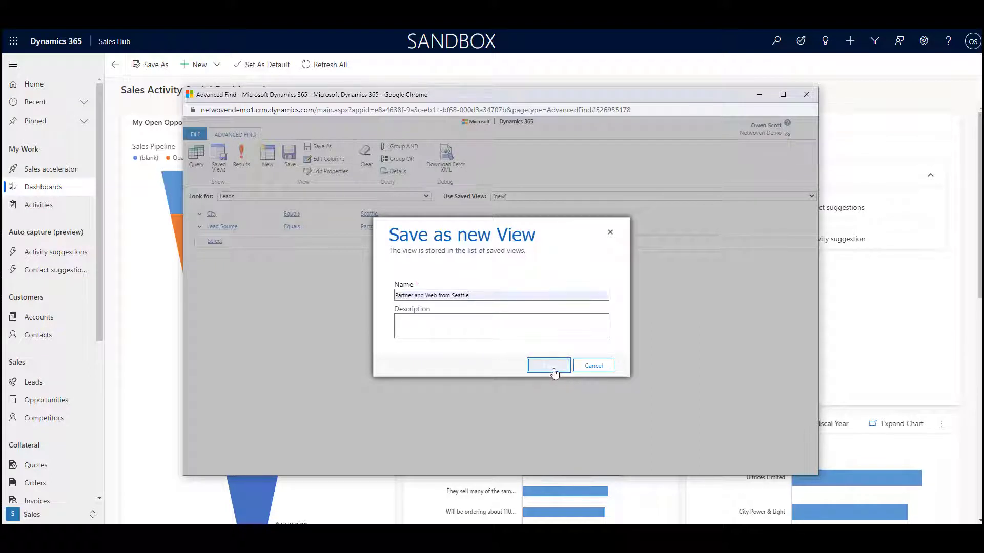
left_click(548, 365)
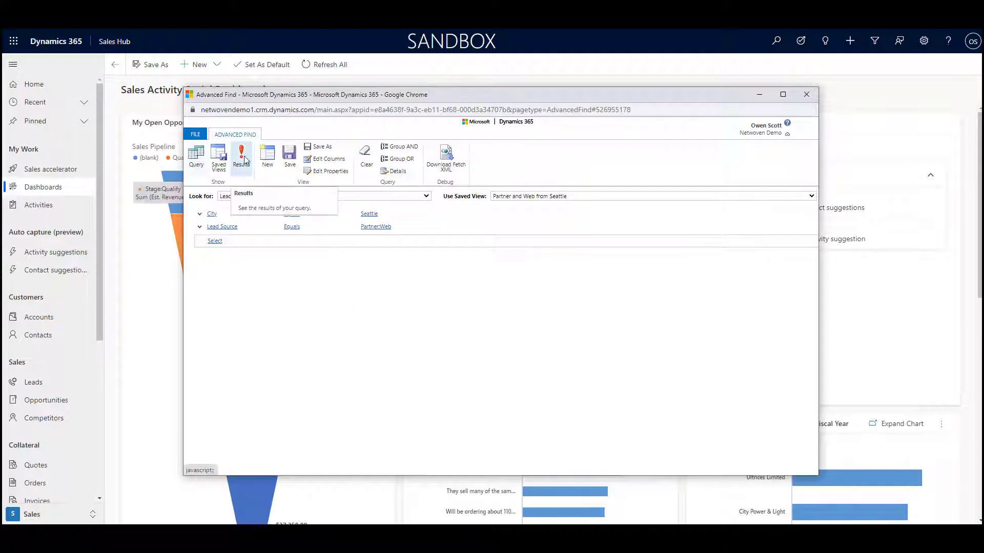
- Show the matching leads and export them to a static worksheet
left_click(241, 157)
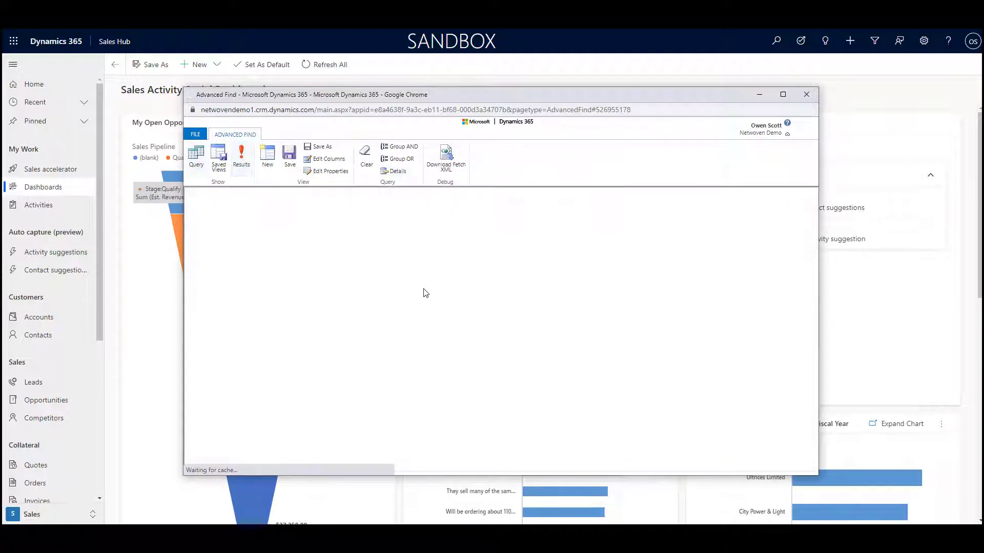
left_click(240, 156)
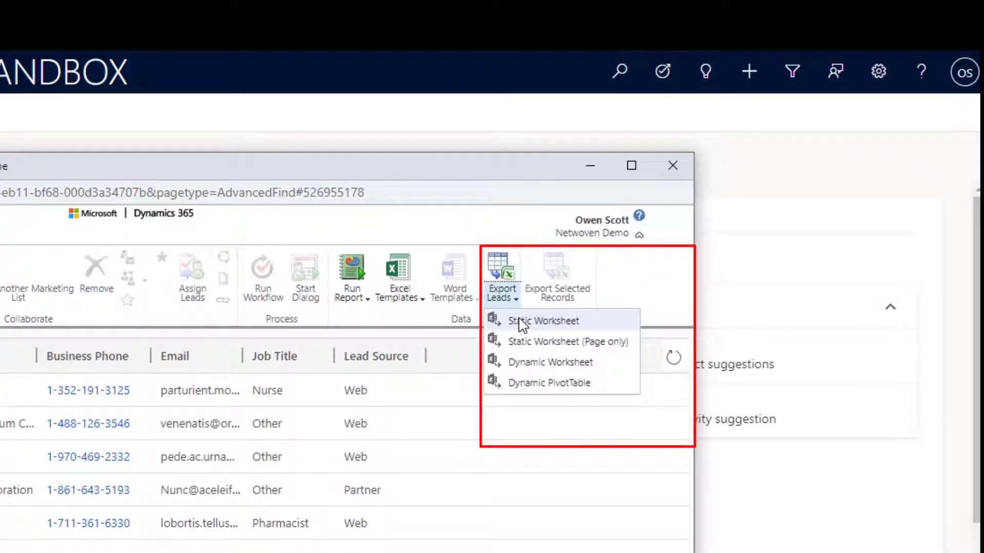
left_click(543, 321)
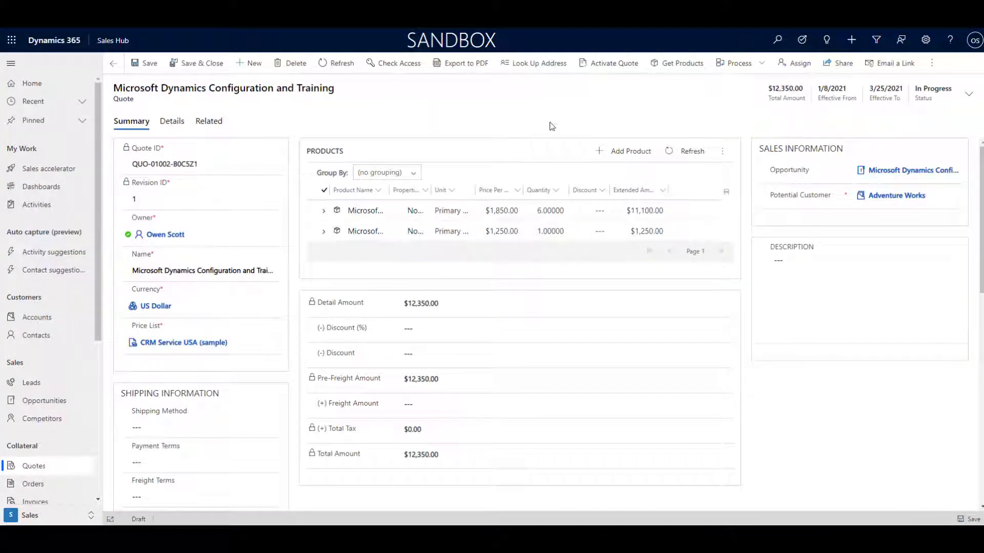
mouse_move(925, 86)
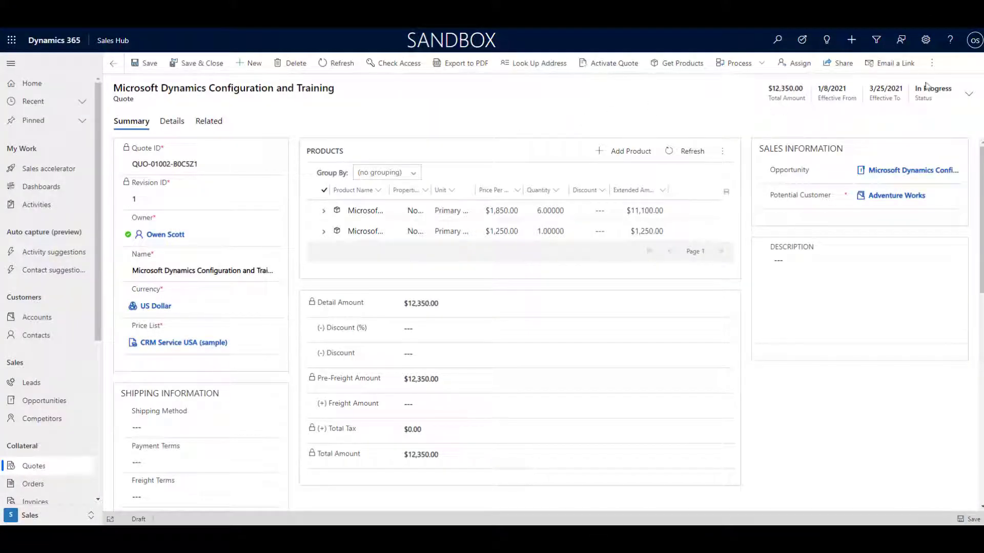
- Download the quote's Word template and open the downloaded document
left_click(932, 63)
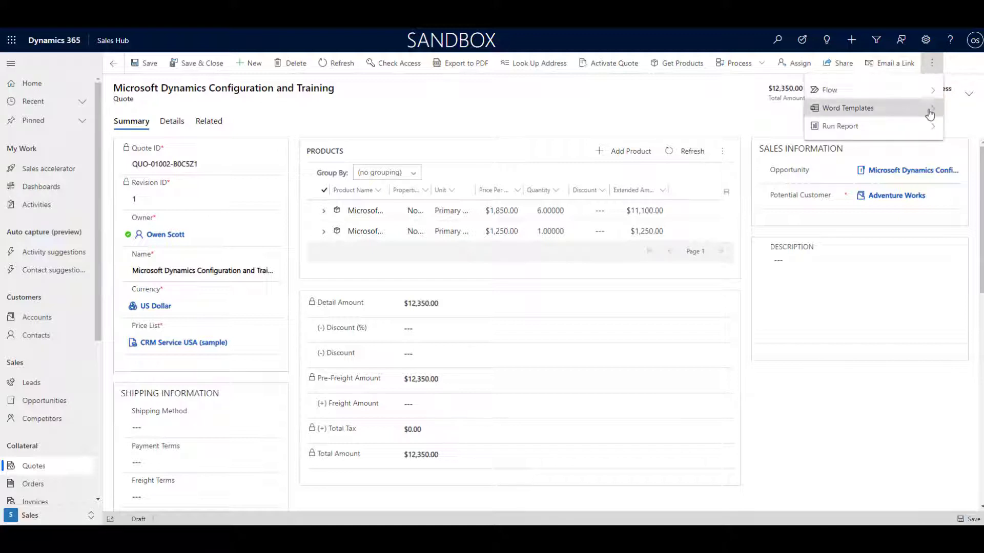
left_click(847, 108)
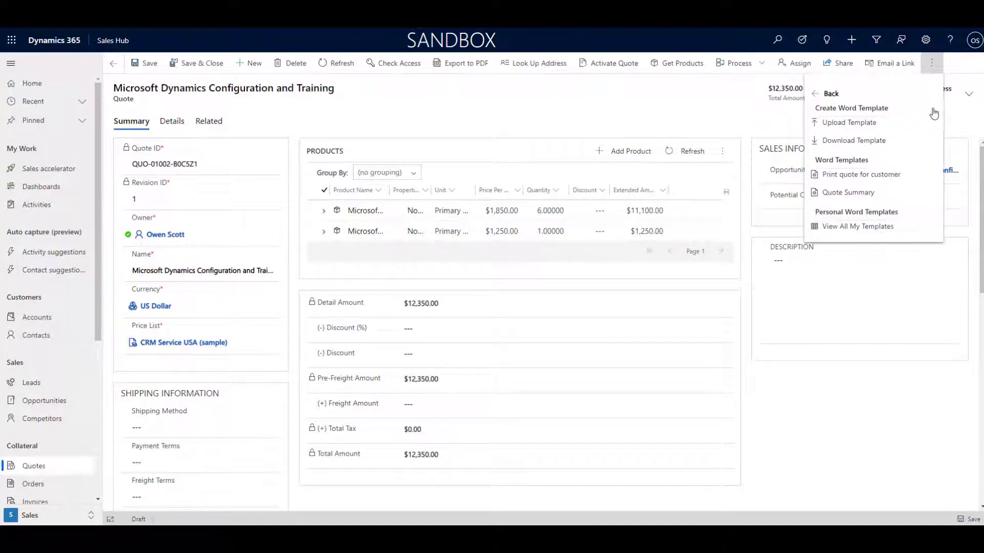
left_click(848, 192)
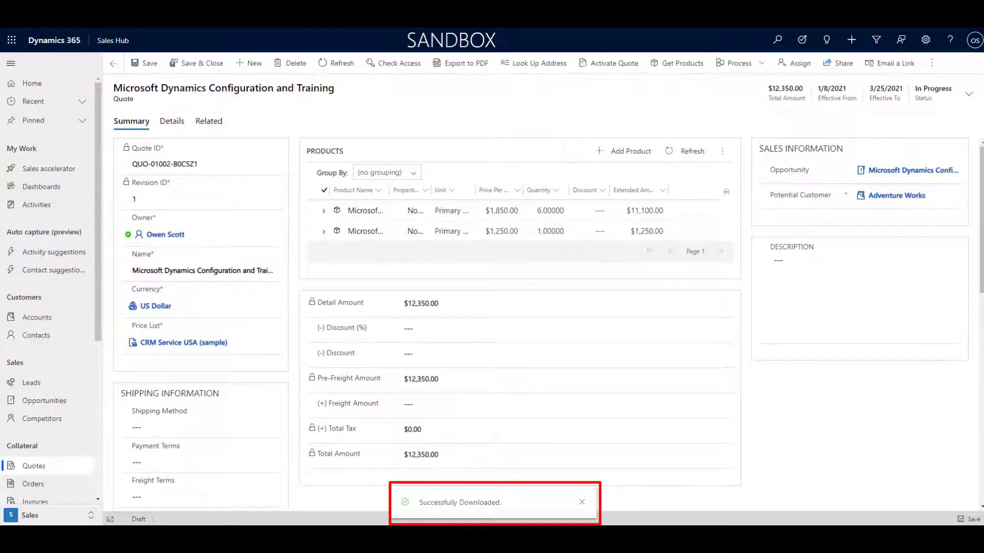
left_click(581, 502)
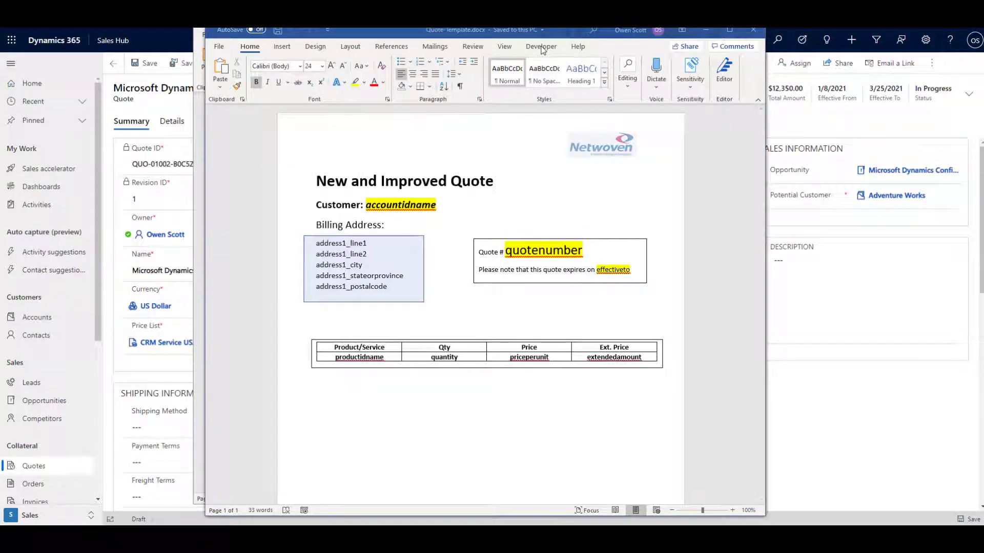
- Open the Developer tab's XML Mapping Pane, then save as PDF Quote-QUO-01002_rev1
left_click(540, 45)
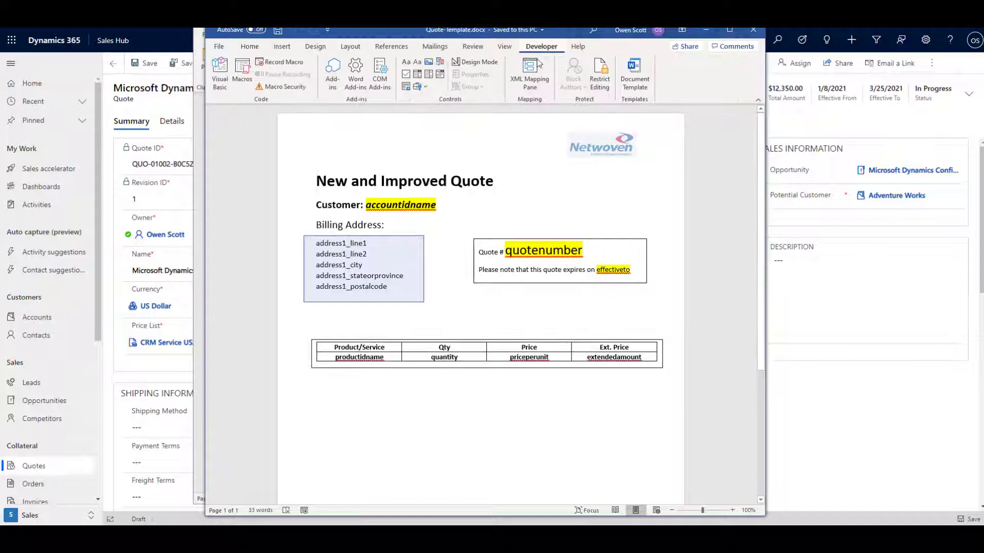
left_click(529, 73)
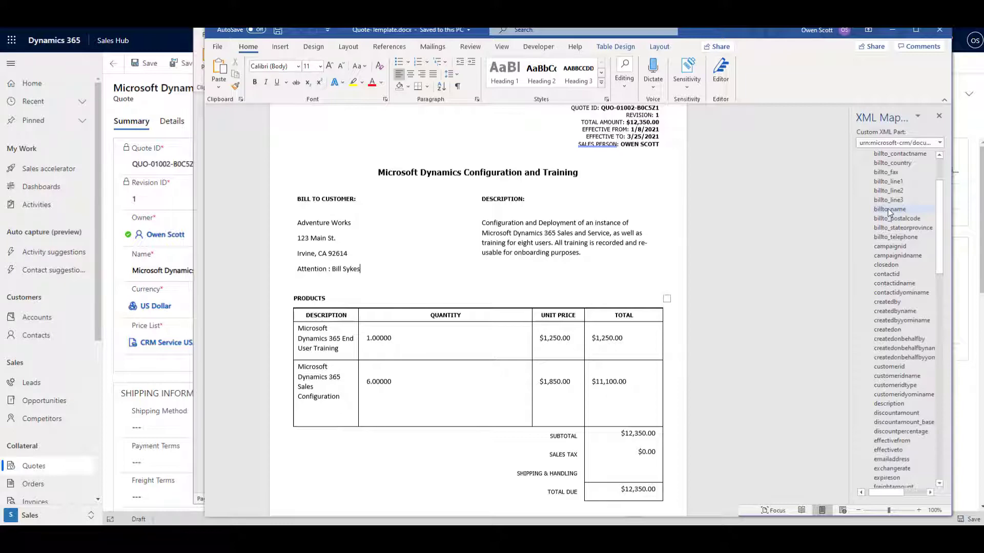
left_click(889, 209)
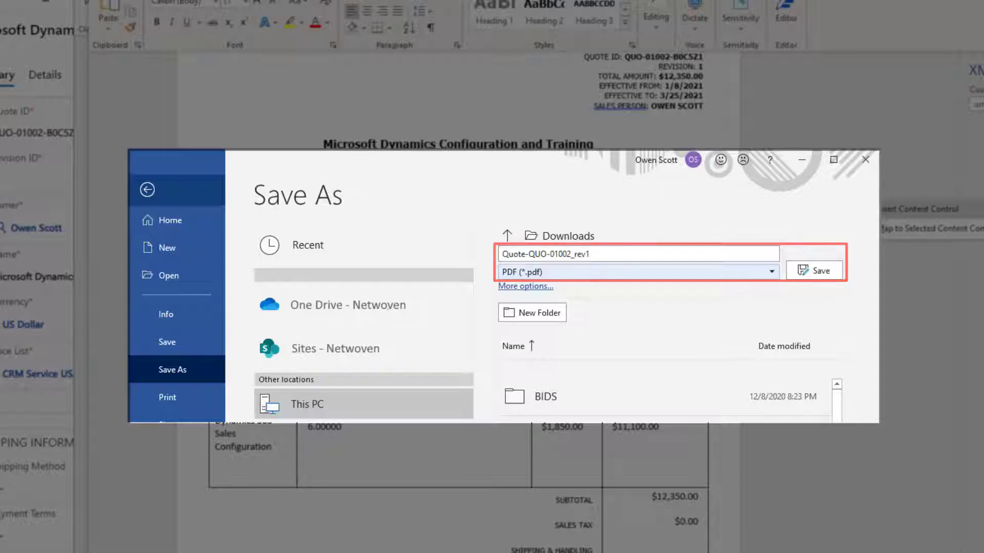
left_click(819, 270)
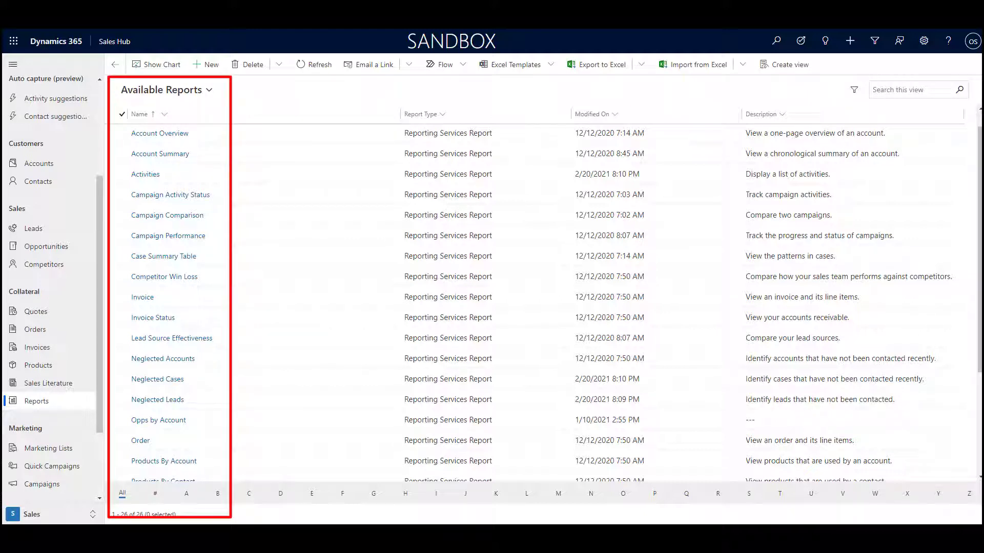
mouse_move(68, 349)
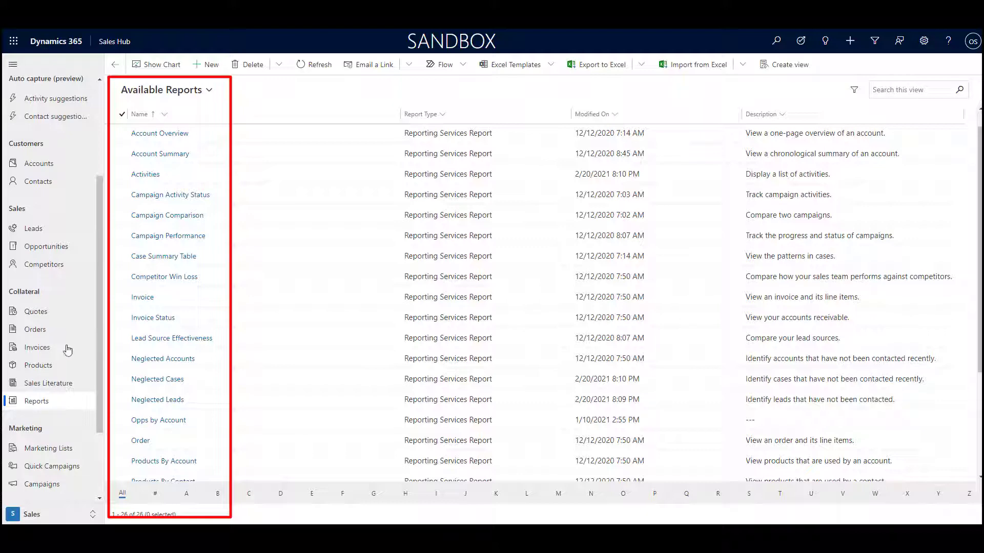
- Open the Lead Source Effectiveness report from the Available Reports list
scroll("down", 3)
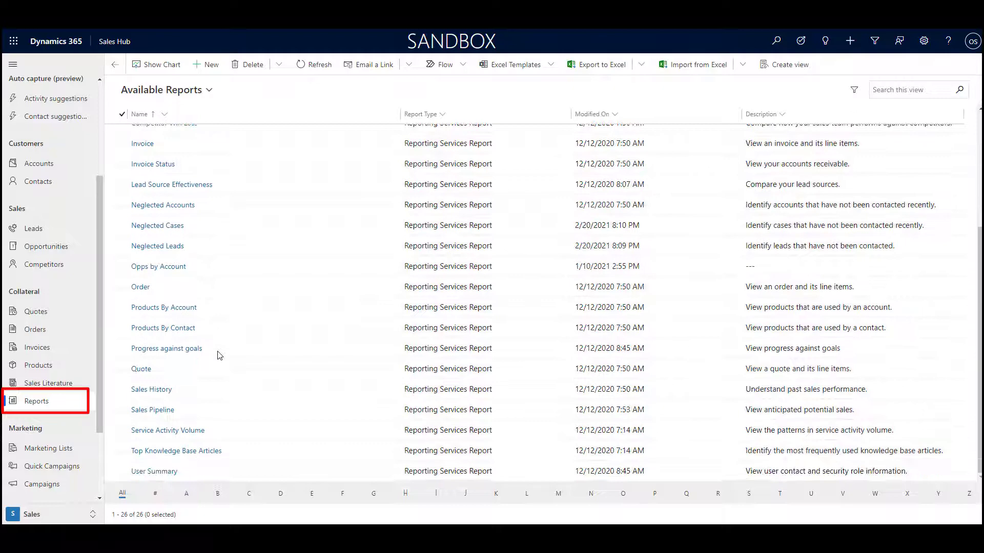
scroll("up", 3)
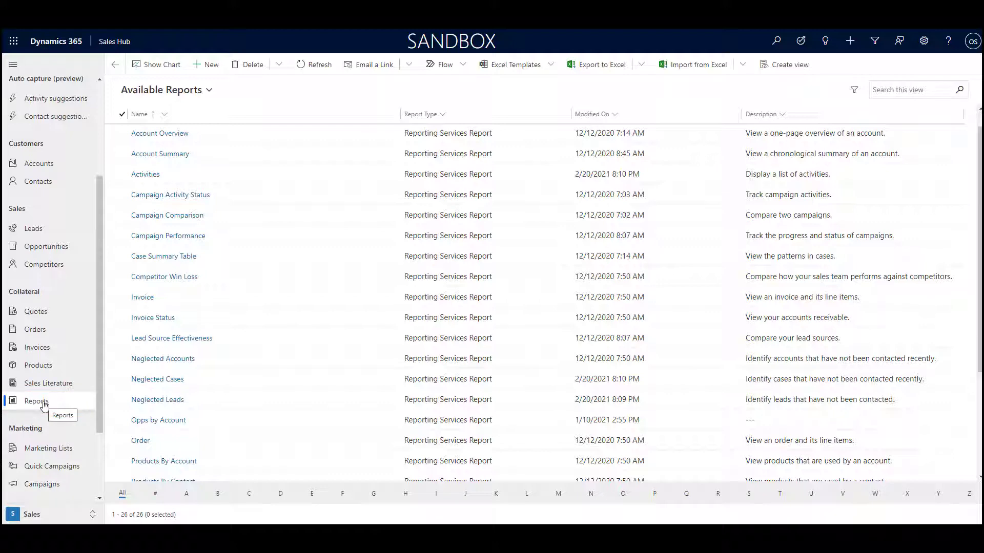
left_click(171, 338)
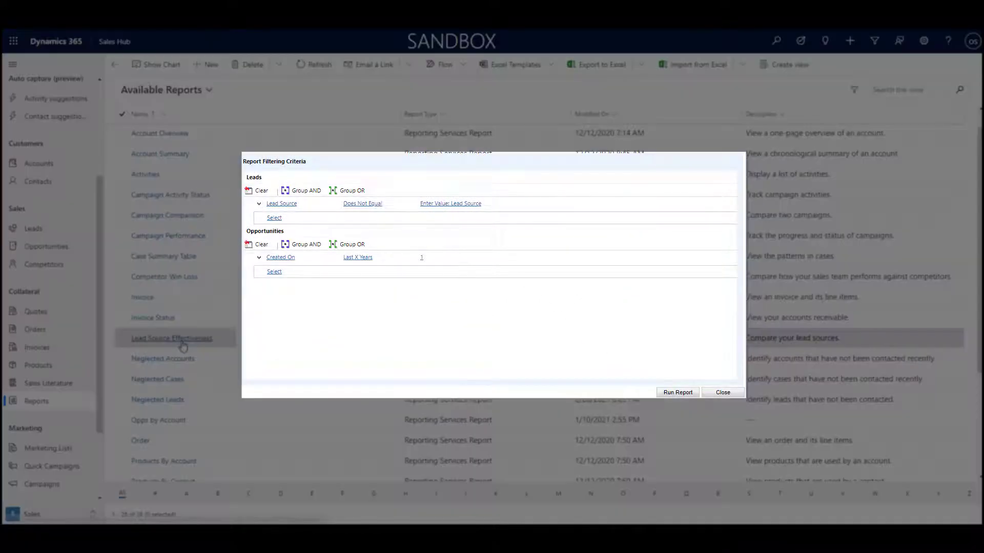
left_click(676, 392)
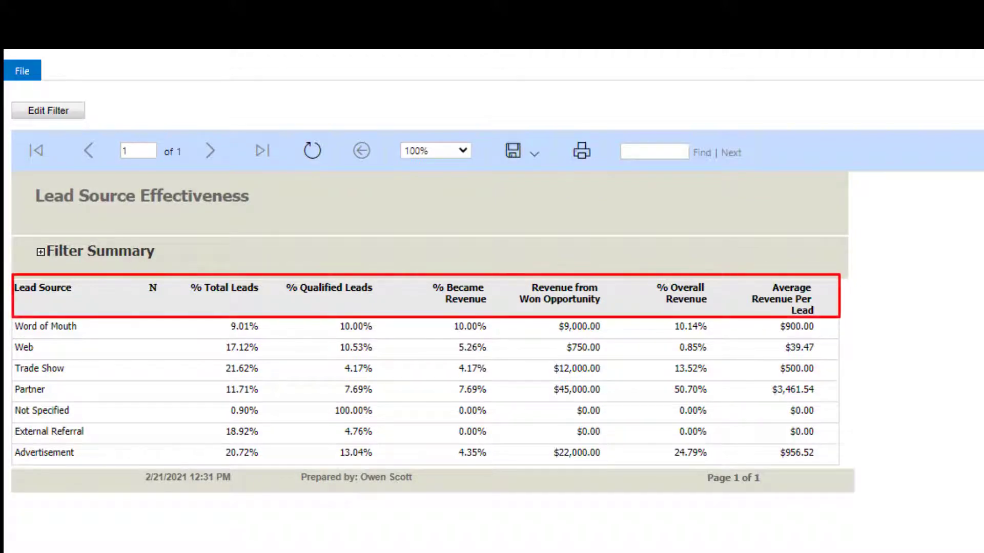
mouse_move(475, 502)
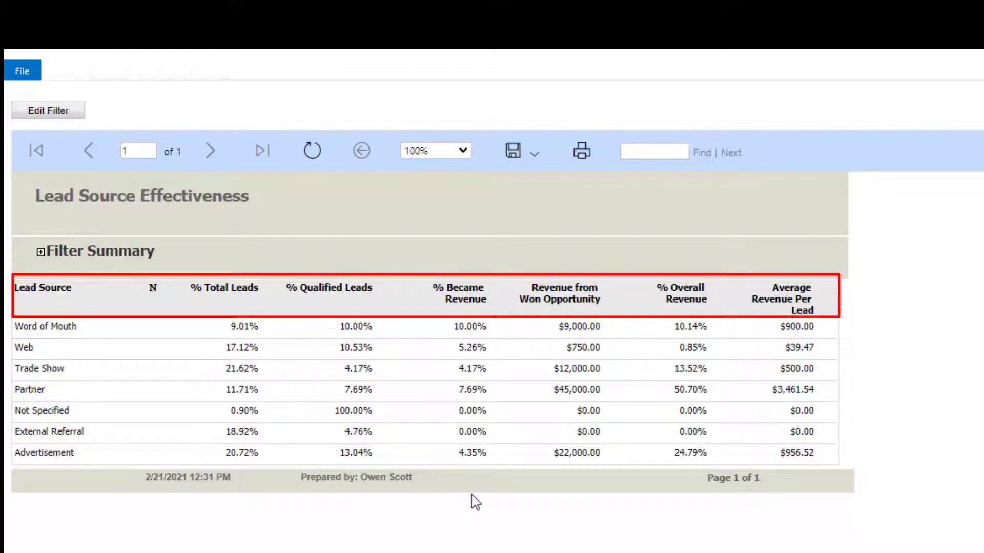
mouse_move(469, 516)
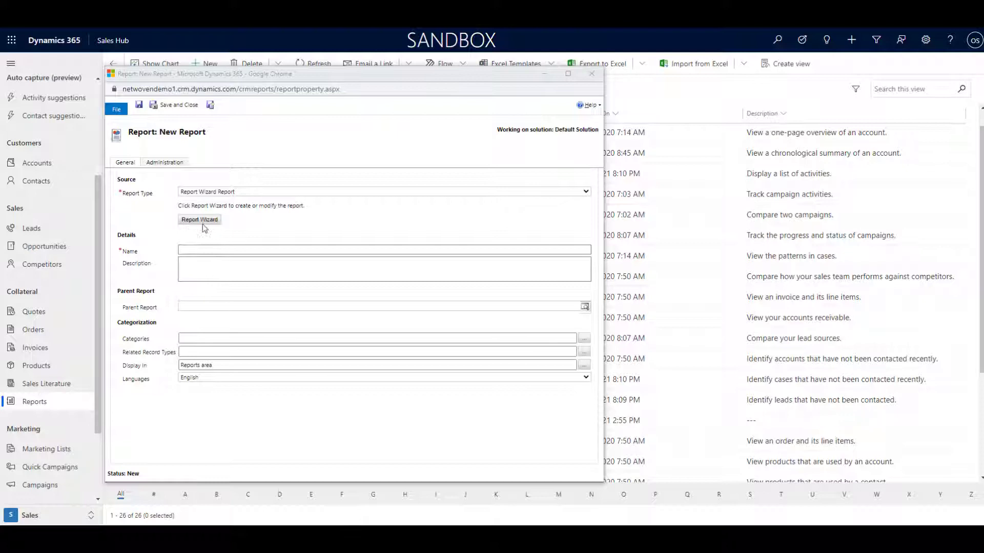
- Start a new report in the Report Wizard and enter the name 'New Opportunity'
left_click(199, 219)
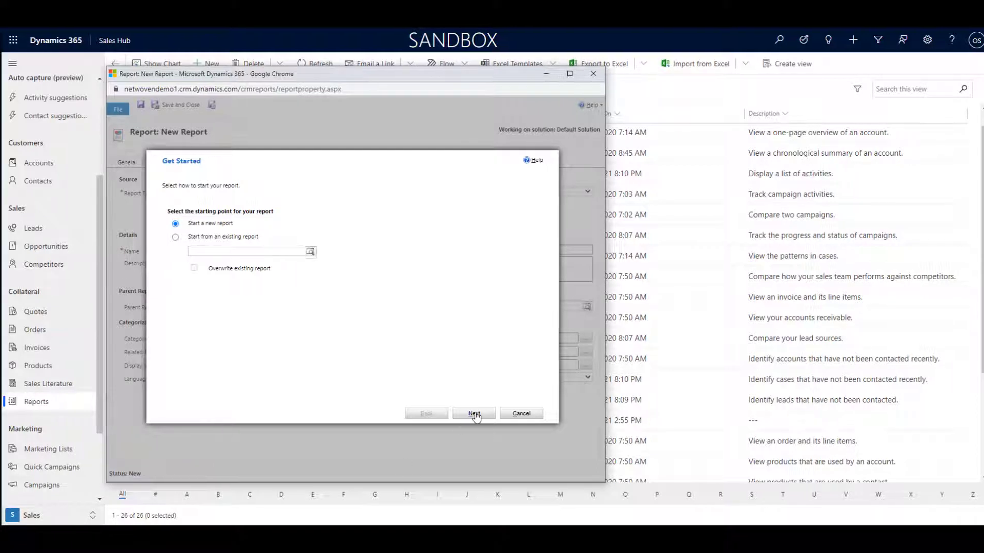
left_click(473, 413)
type("New Opportunity")
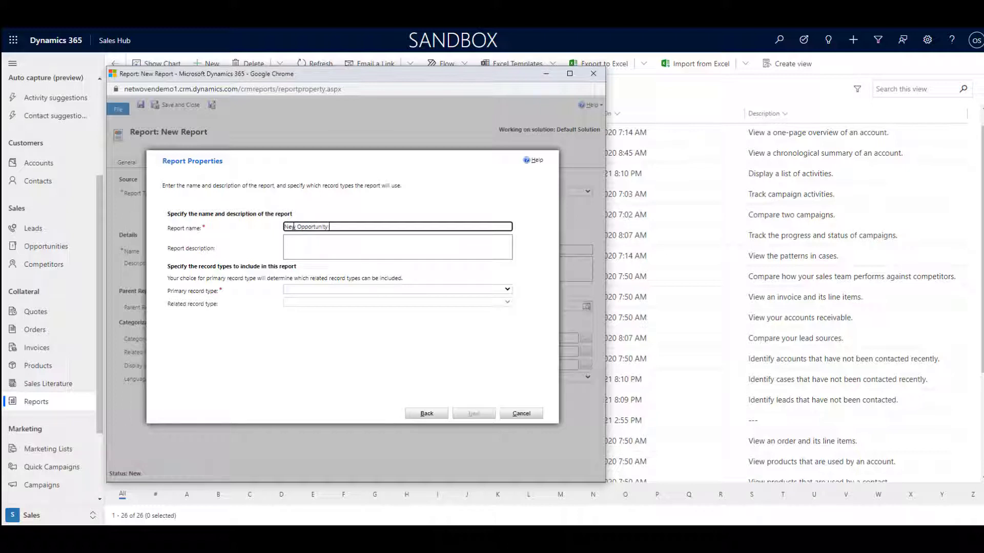
type("Report")
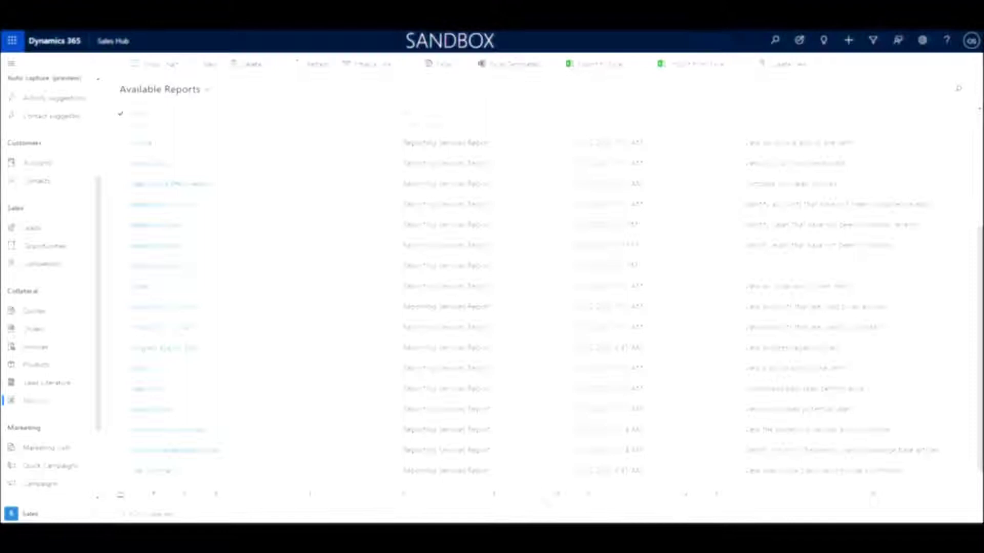
left_click(156, 265)
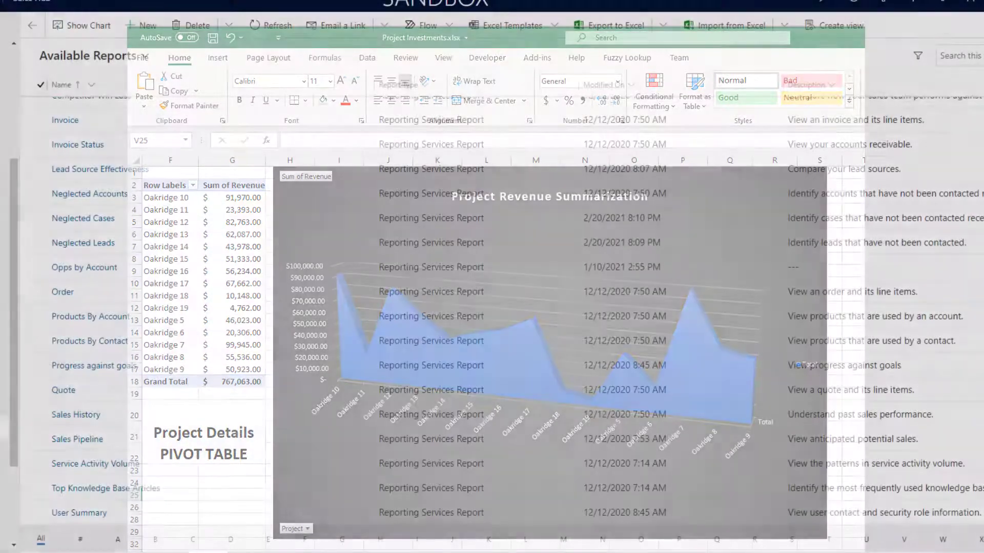
- Leave the Project Investments workbook for the Customer Types report in Visual Studio
left_click(574, 106)
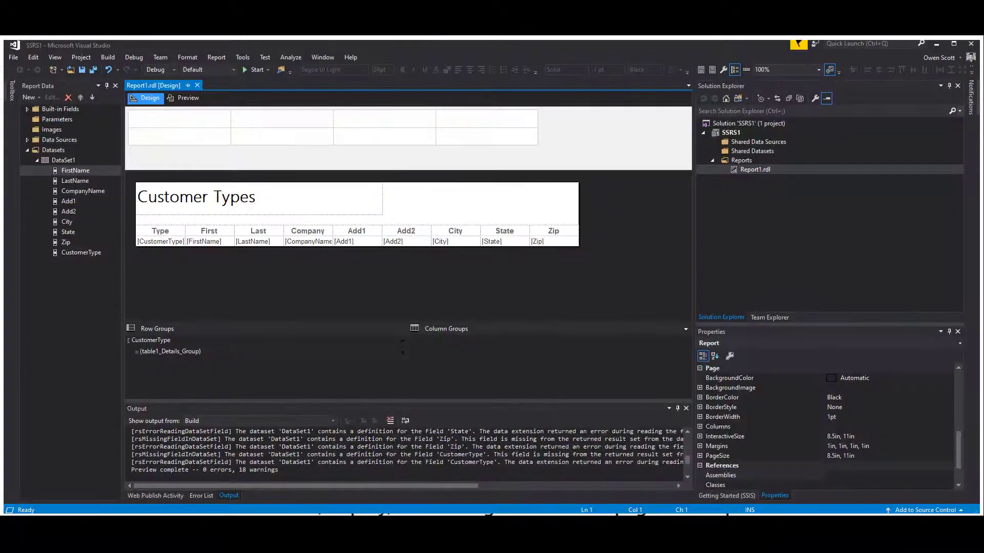
- Show SQL Server Reporting Services details in Visual Studio's installed products list
left_click(341, 57)
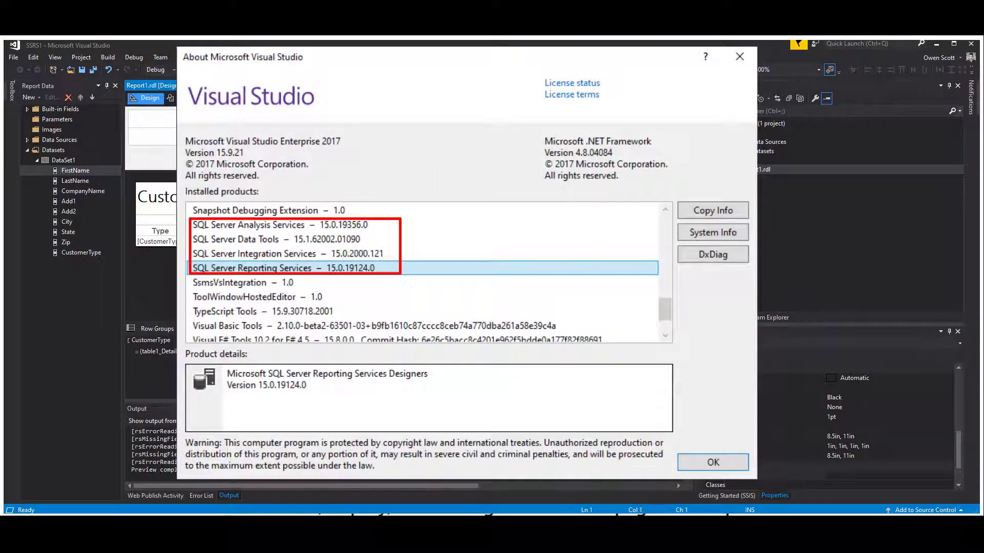
left_click(712, 462)
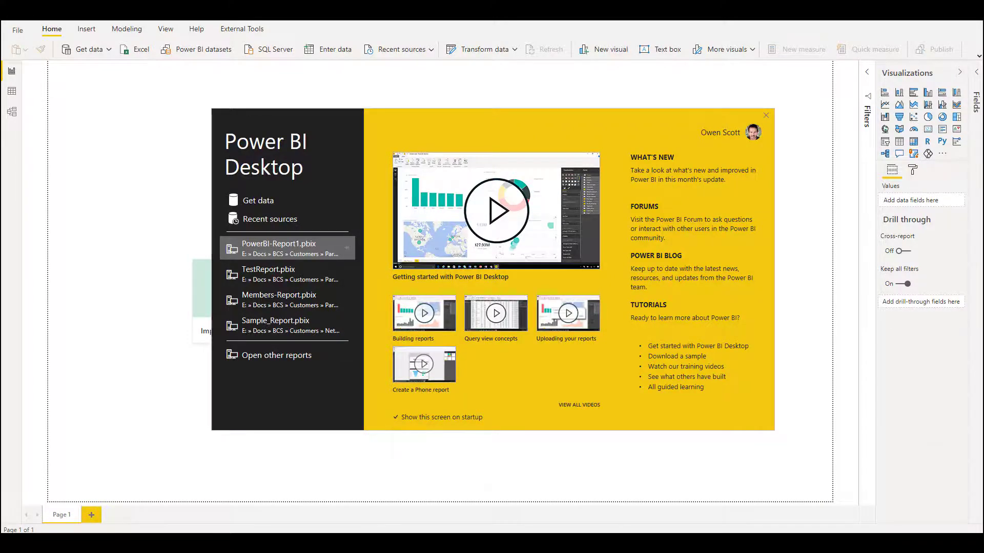
- Bring up the full Get Data connector catalogue from the Get data dropdown
left_click(108, 70)
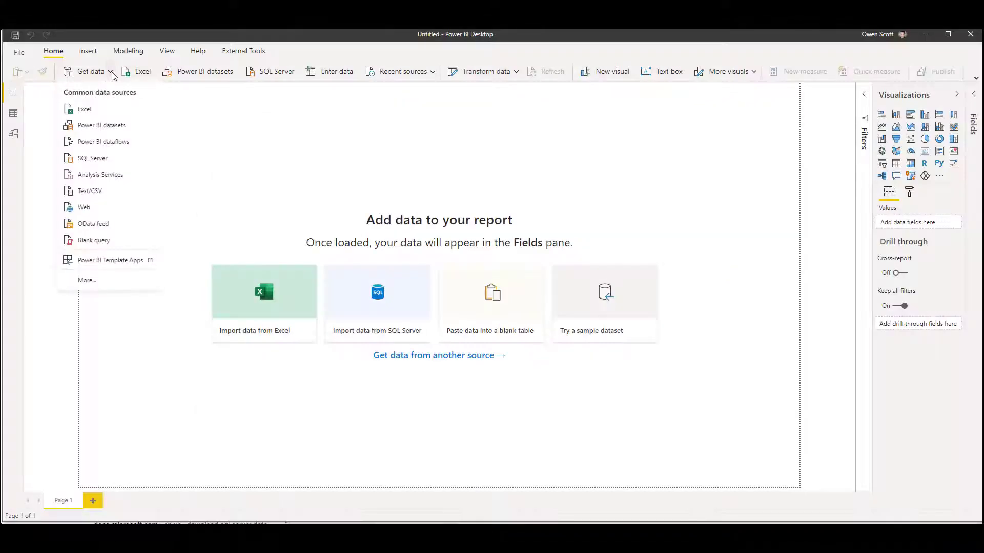
mouse_move(100, 175)
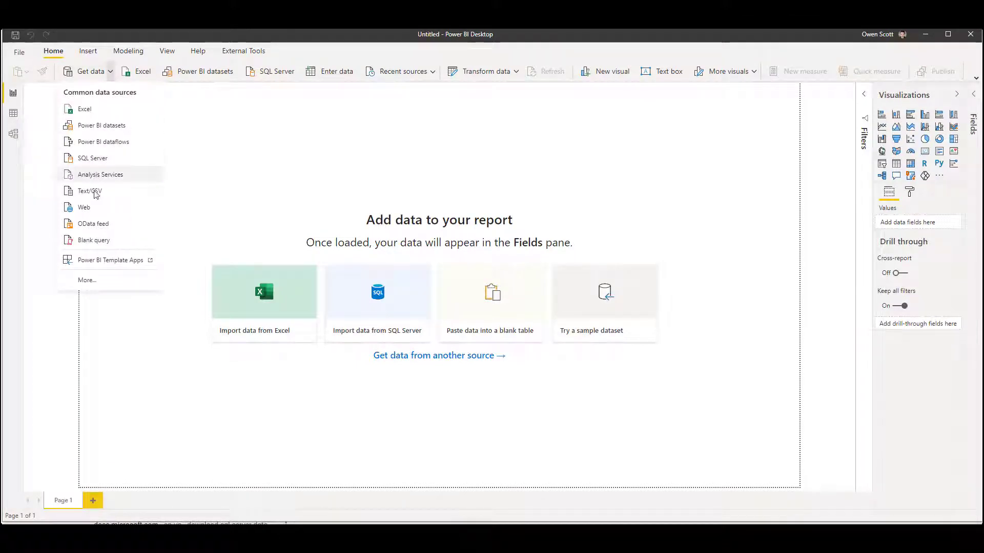
mouse_move(90, 274)
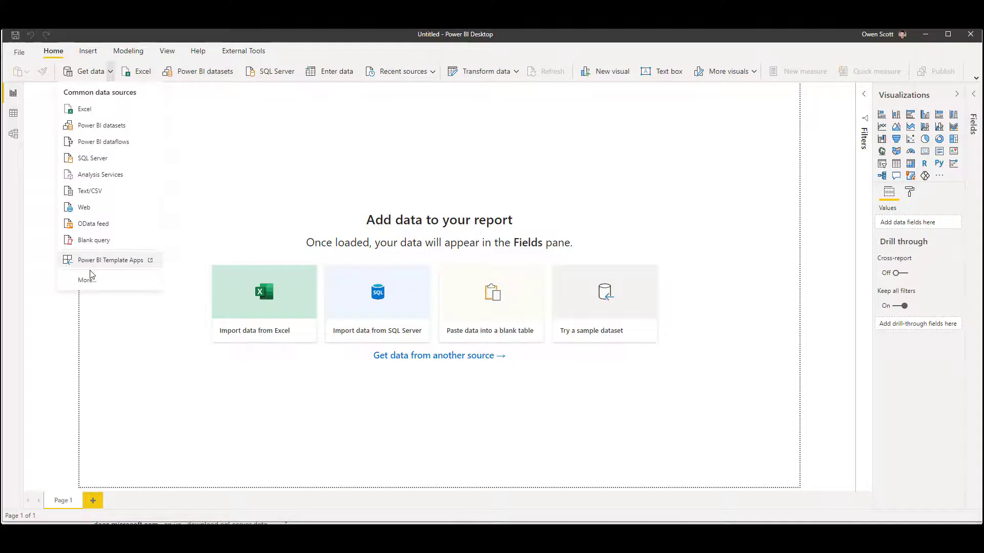
left_click(86, 279)
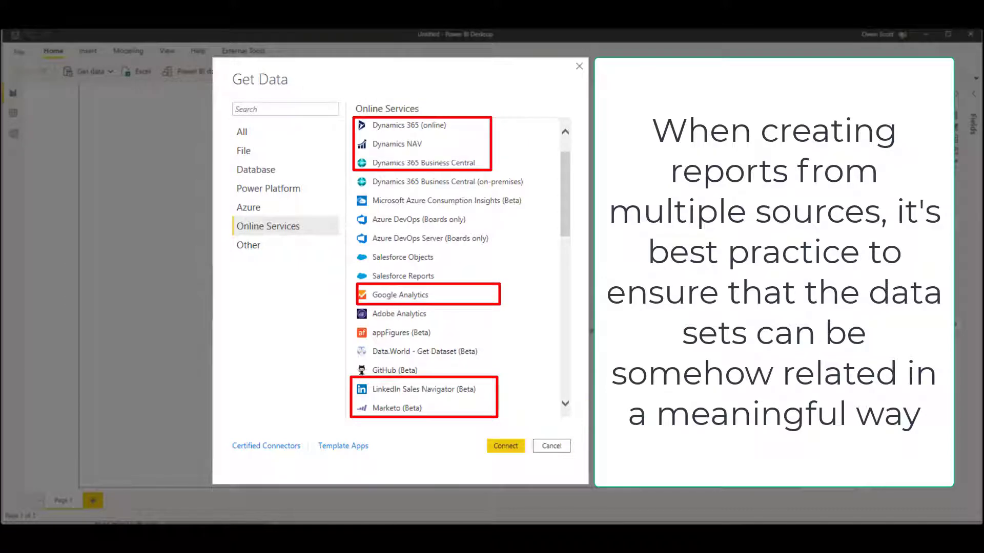
- Cancel the Get Data catalogue to reach the Members-Report
left_click(550, 447)
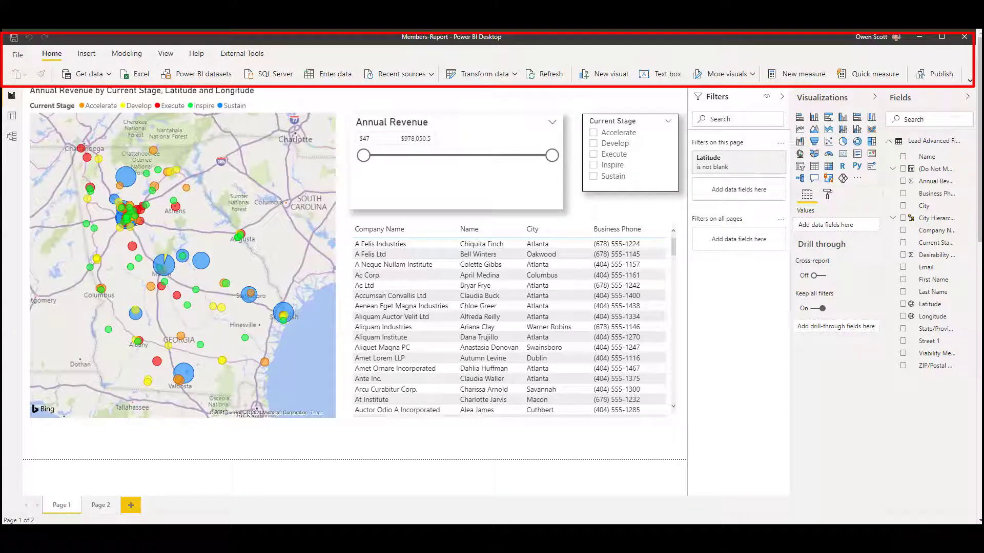
- Switch to the Power BI Service home page in the browser
left_click(370, 254)
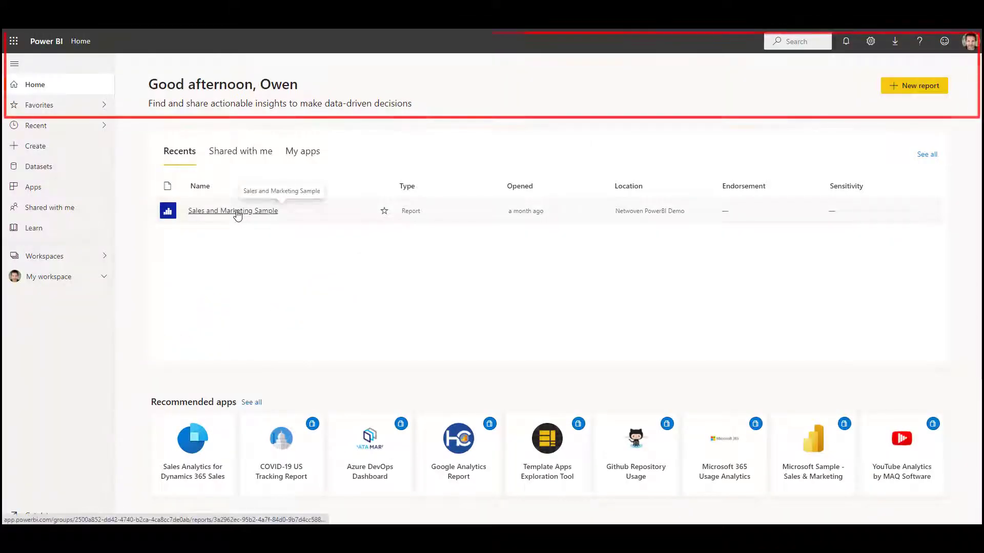
- Open Sales and Marketing Sample from Recents on its VanArsdel Market Share page
left_click(232, 210)
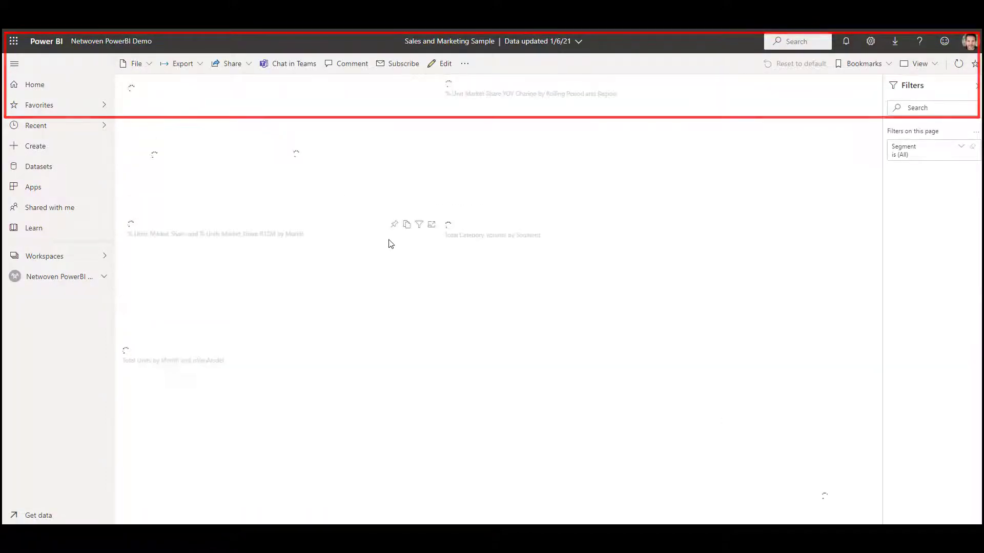
left_click(14, 64)
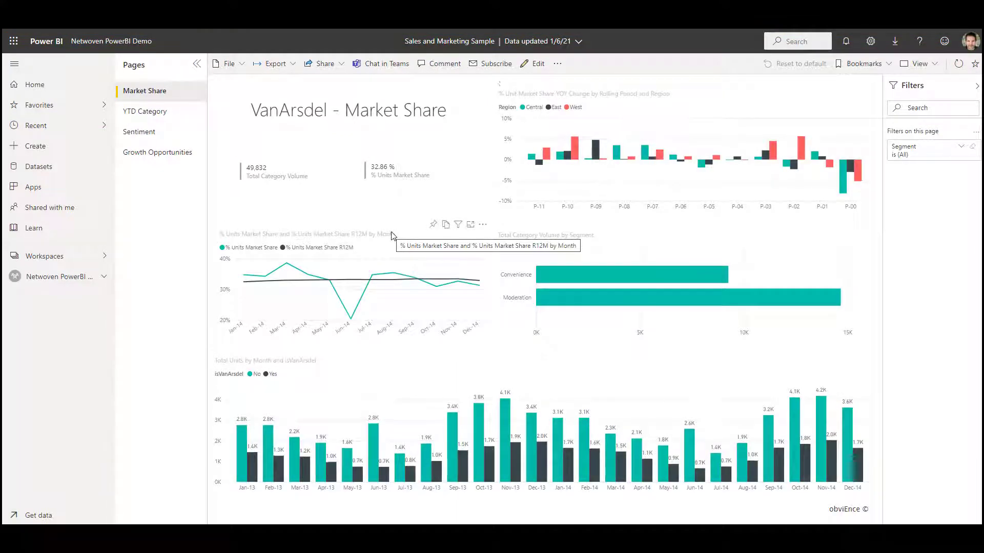
mouse_move(543, 245)
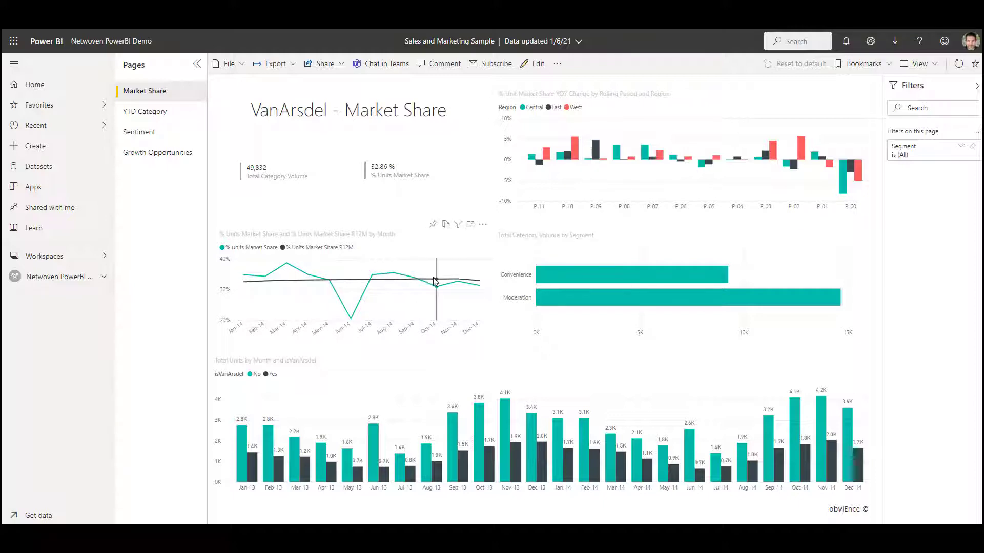
mouse_move(417, 279)
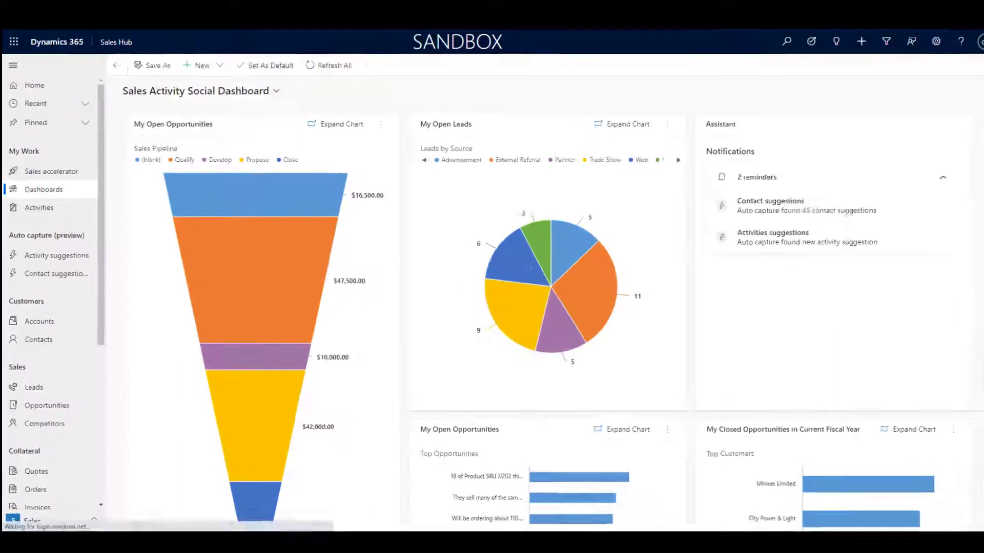
- Add a Power BI dashboard from Netwoven PowerBI Demo, enabled for Unified Client, and save
left_click(202, 65)
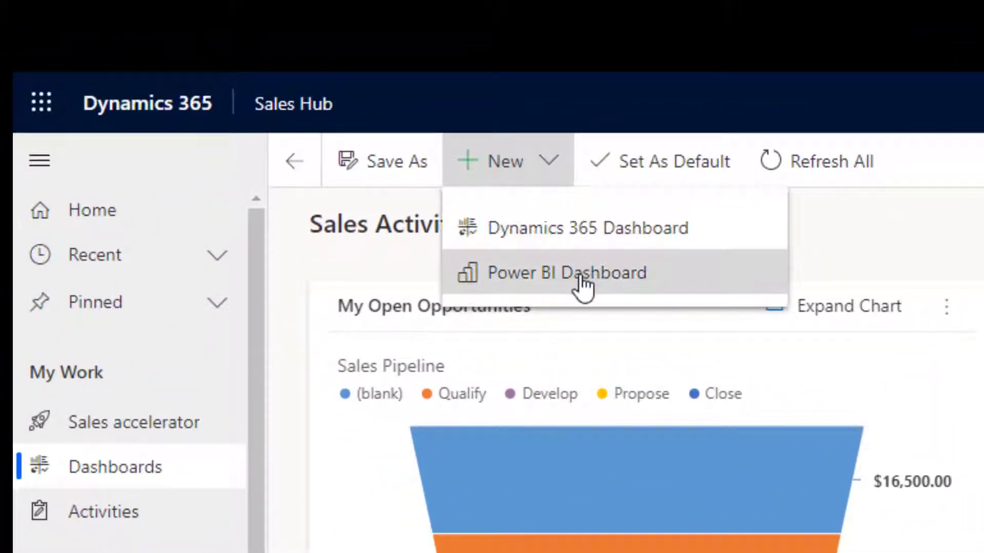
left_click(566, 272)
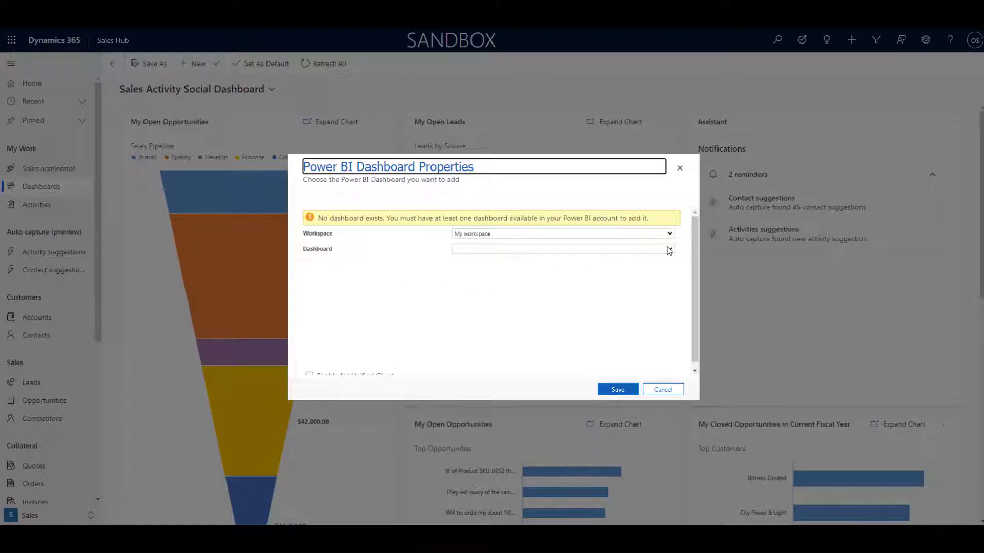
left_click(668, 234)
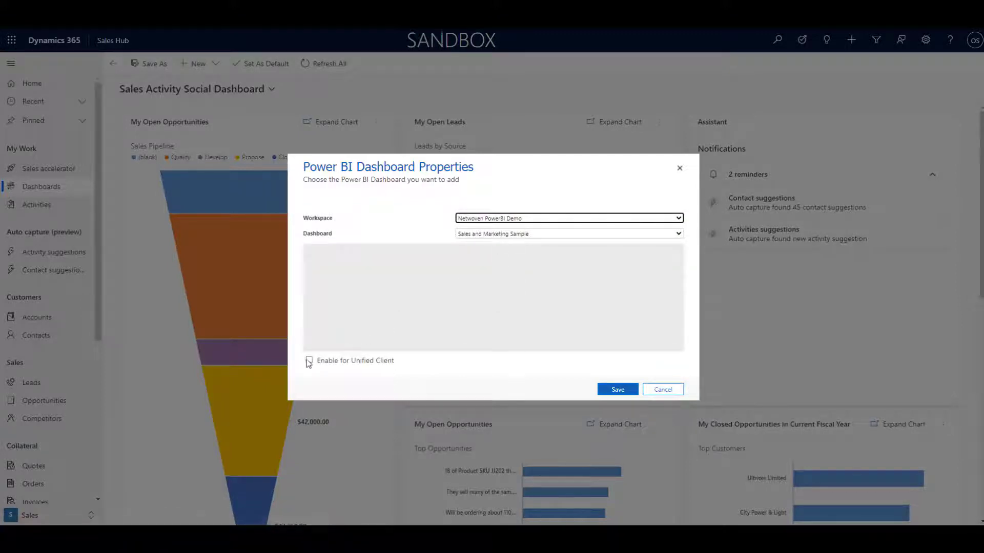
left_click(309, 360)
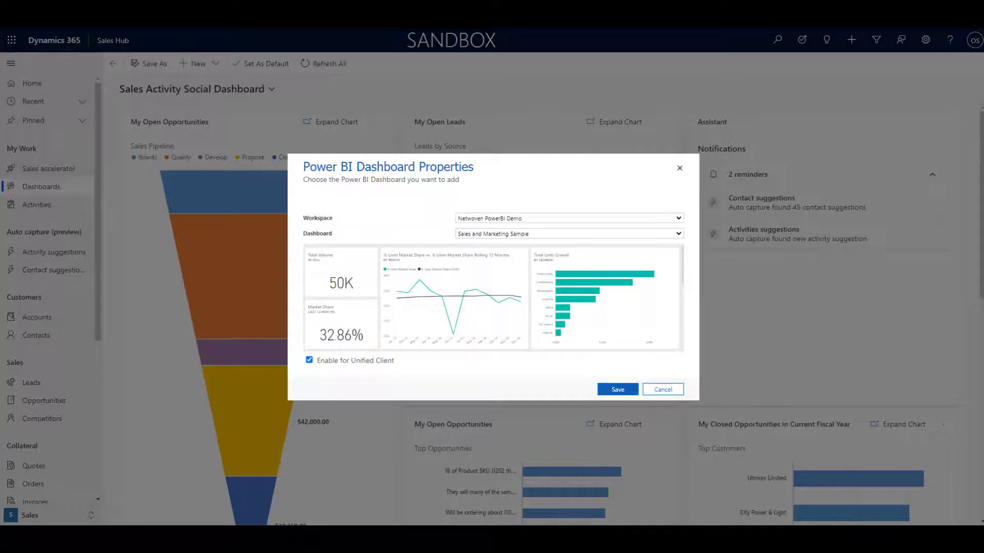
left_click(617, 388)
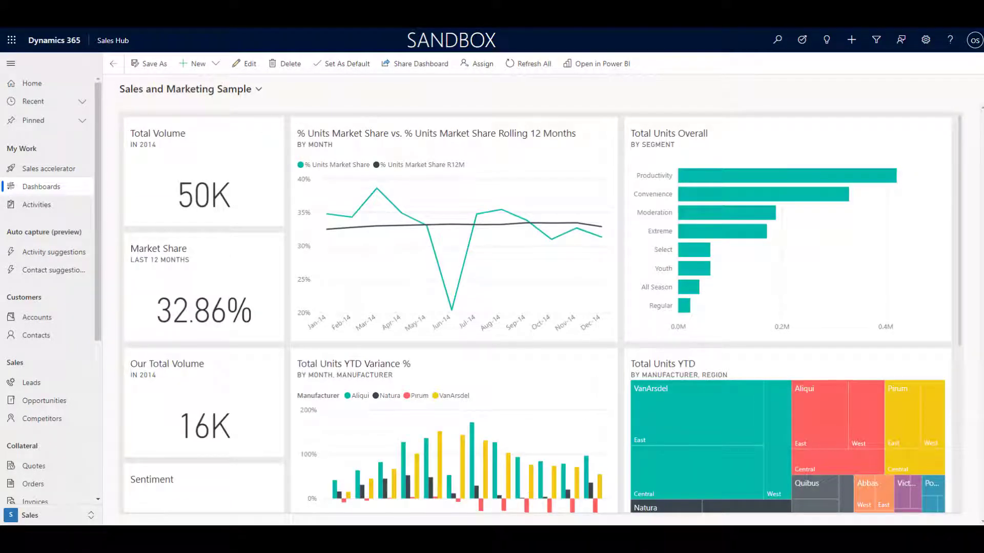
mouse_move(450, 347)
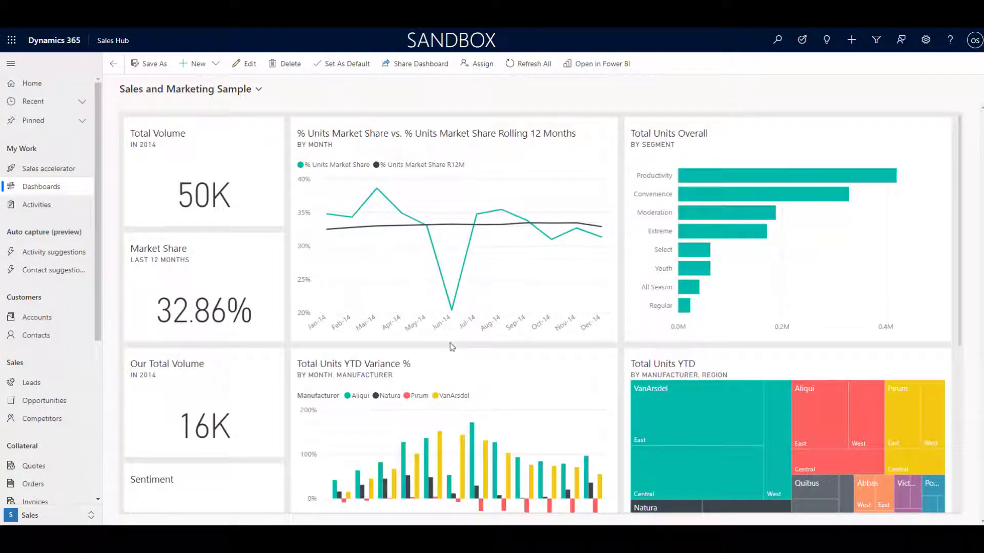